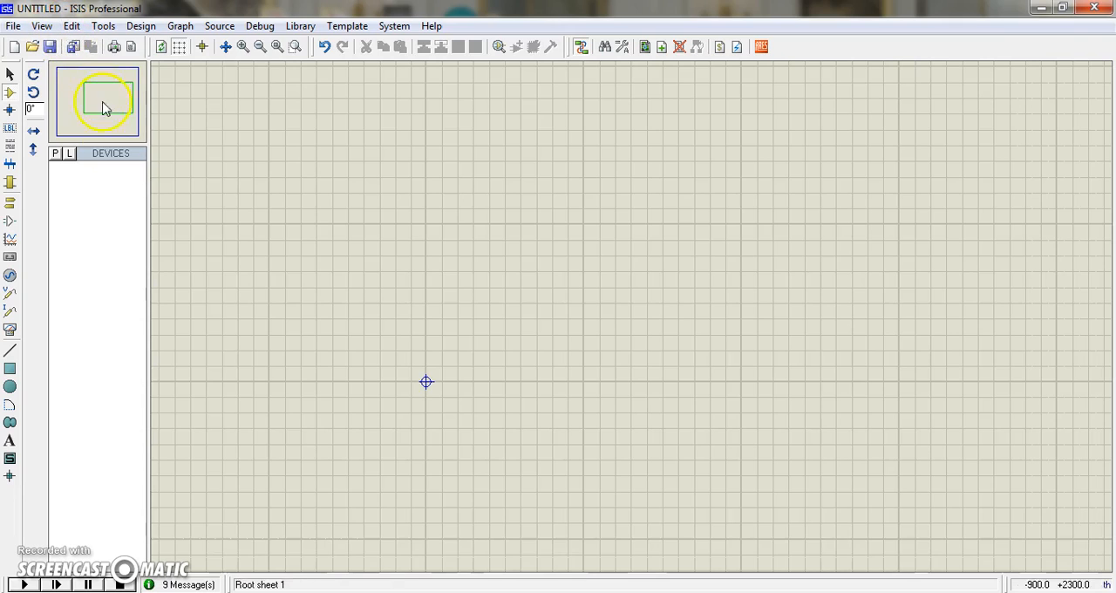
{"action": "mouse_move", "coordinate": [74, 25]}
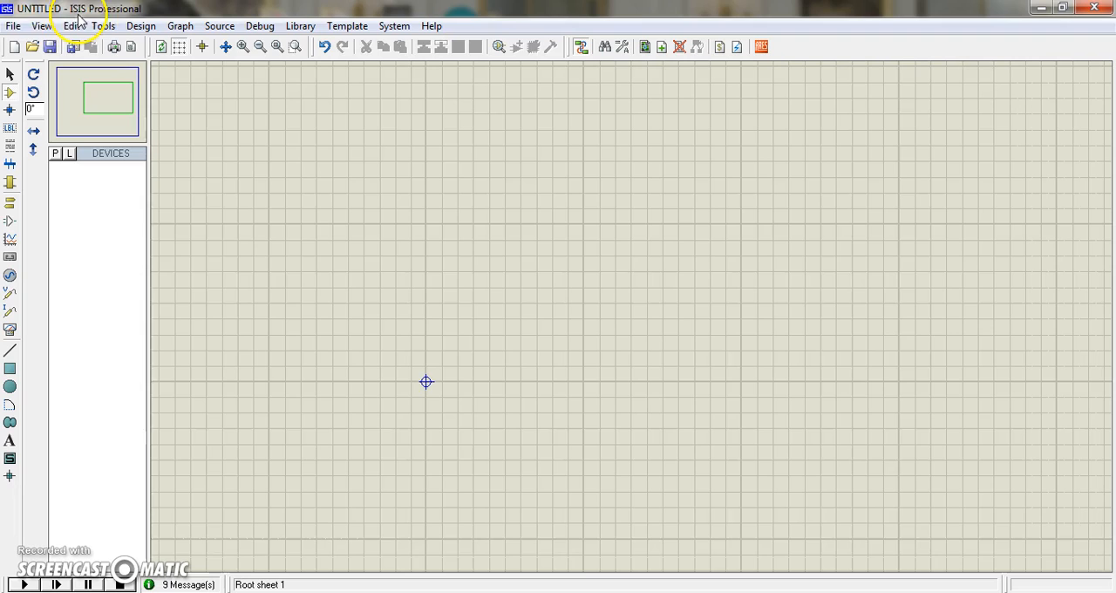
{"action": "mouse_move", "coordinate": [109, 231]}
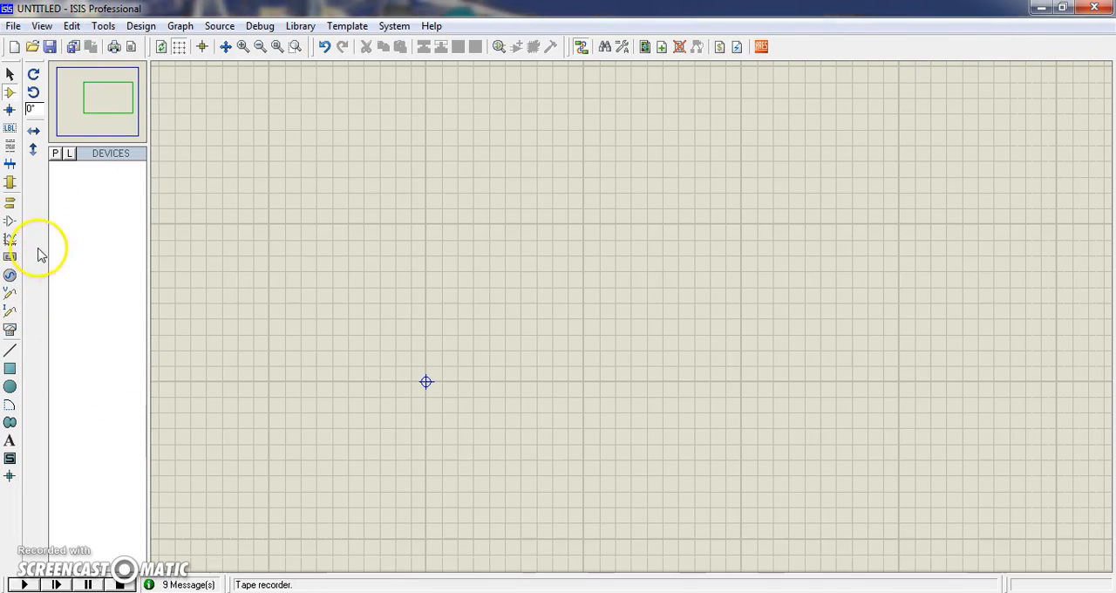
Step: Search the device library for 'pot' and add the POT-HG potentiometer
{"action": "left_click", "coordinate": [54, 152]}
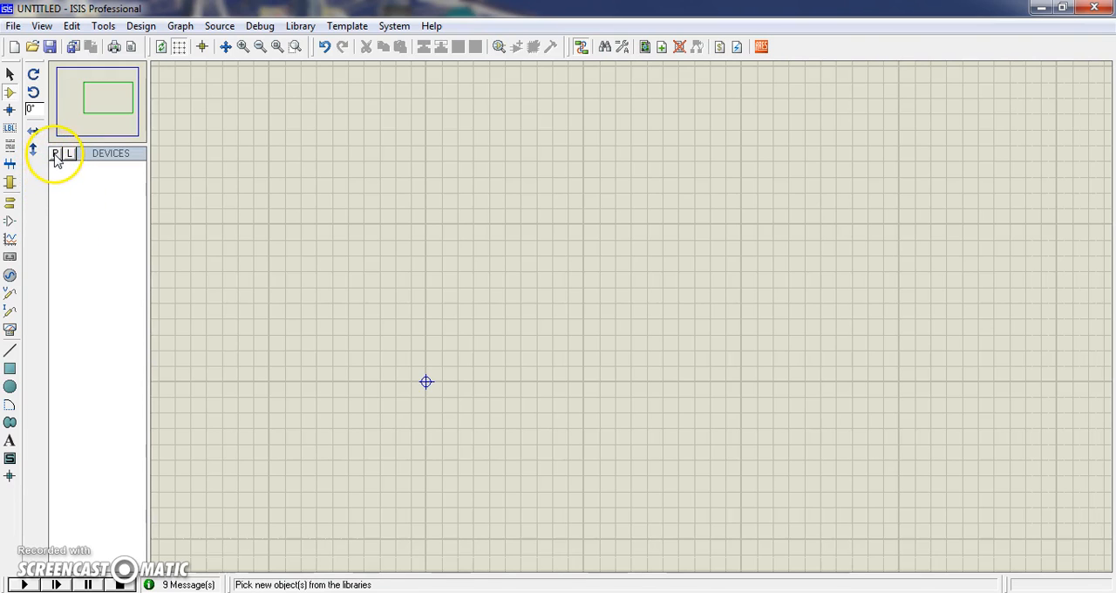
{"action": "left_click", "coordinate": [56, 153]}
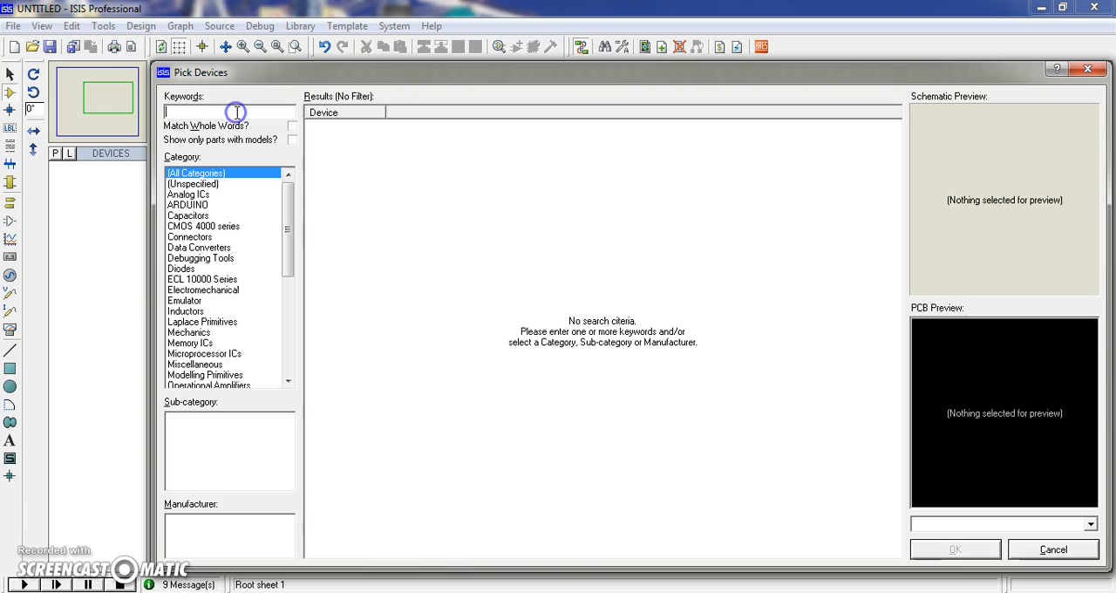
{"action": "type", "text": "pot"}
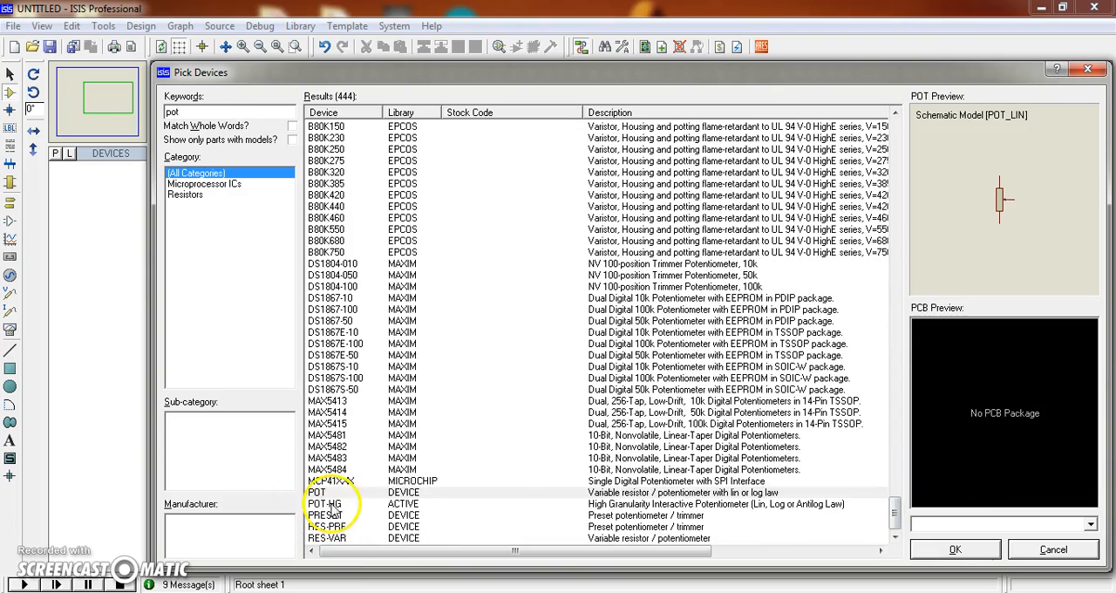
{"action": "left_click", "coordinate": [325, 504]}
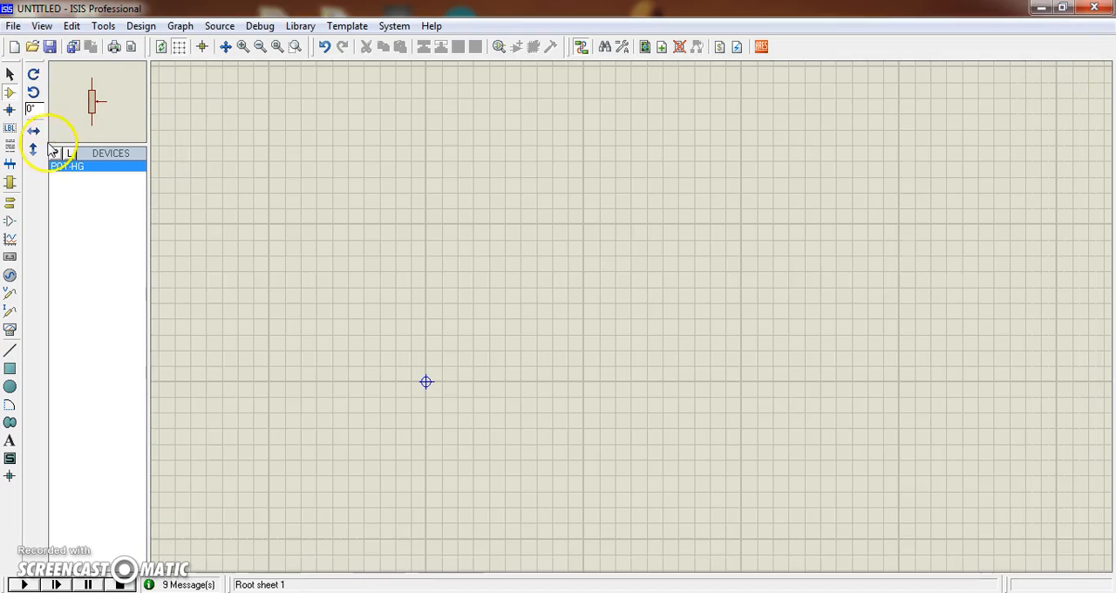
Step: Place potentiometer RV1 on the sheet with a POWER terminal above it
{"action": "left_click", "coordinate": [301, 240]}
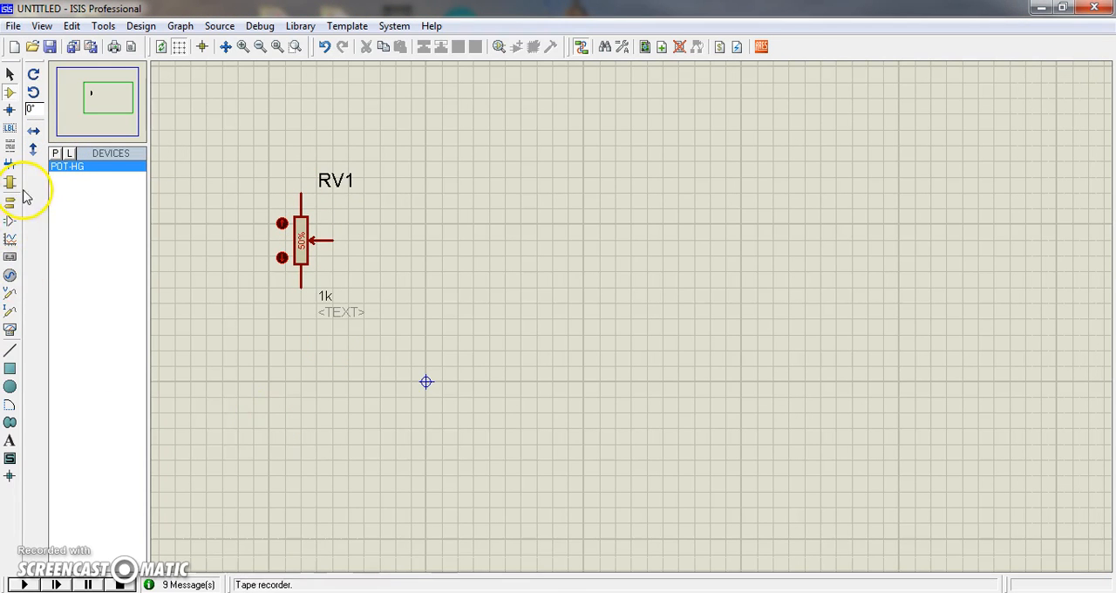
{"action": "mouse_move", "coordinate": [11, 207]}
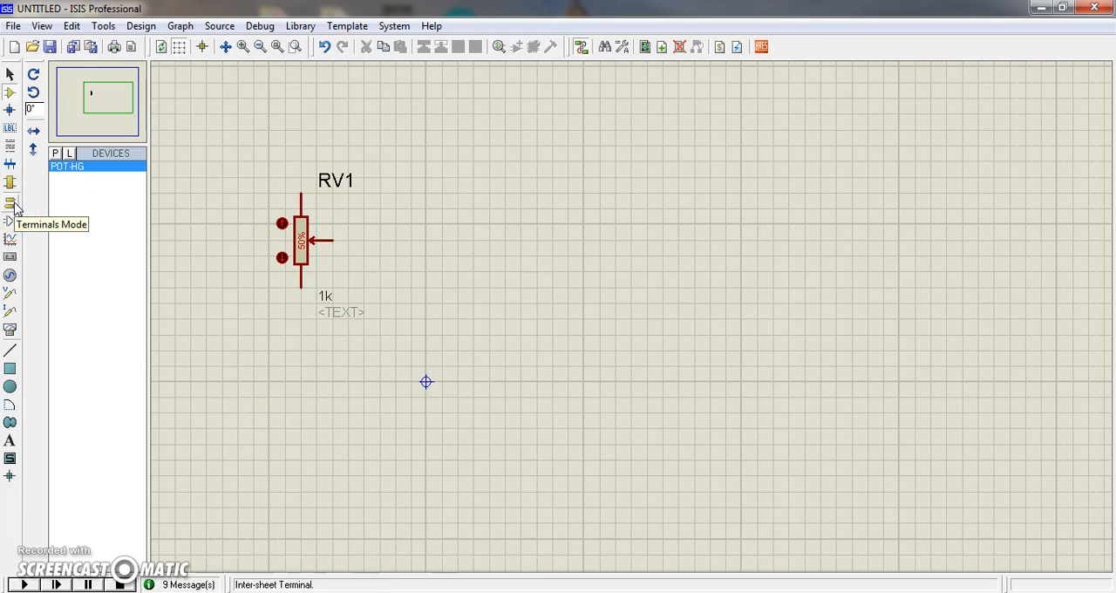
{"action": "left_click", "coordinate": [9, 204]}
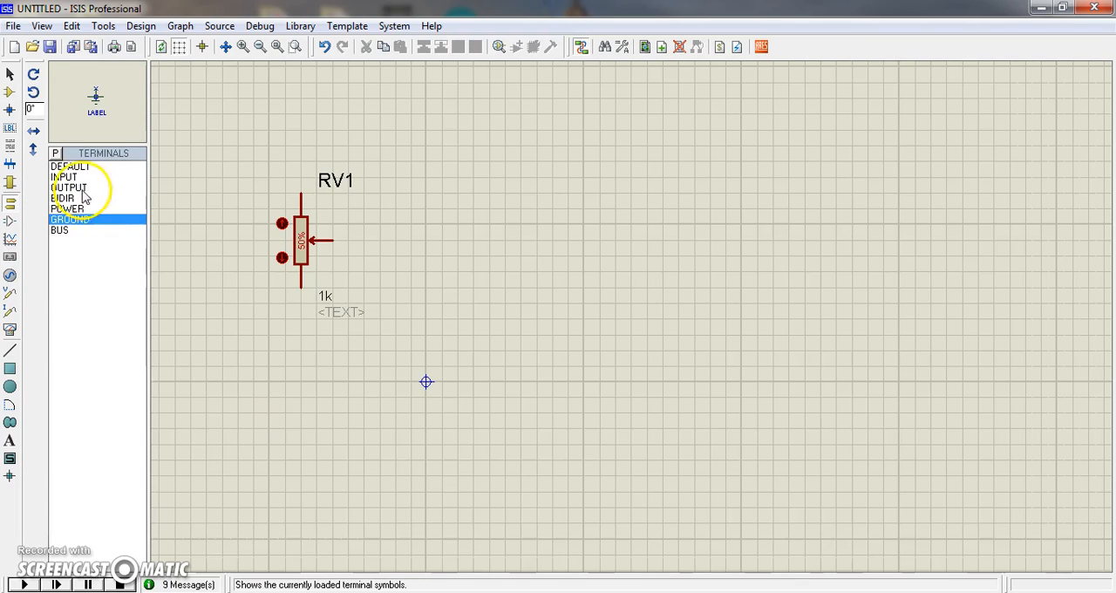
{"action": "left_click", "coordinate": [67, 208]}
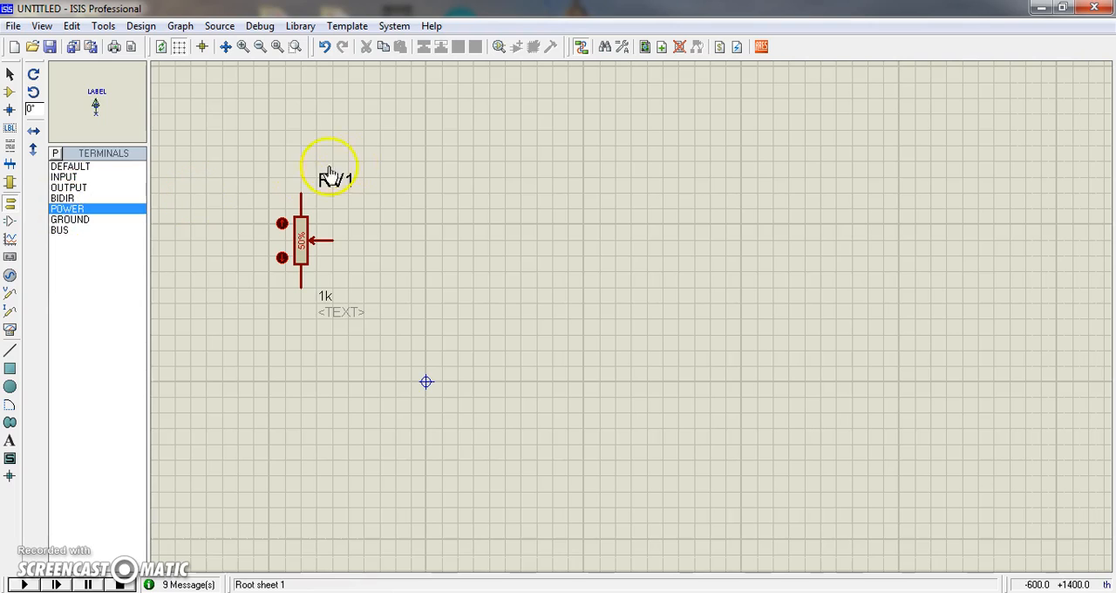
{"action": "left_click", "coordinate": [302, 153]}
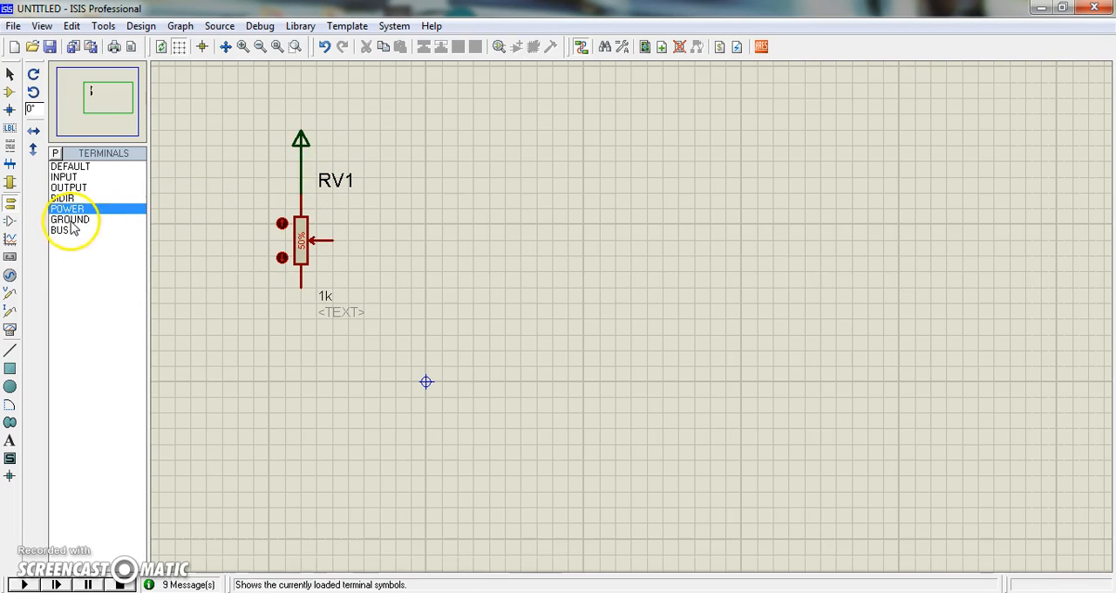
{"action": "left_click", "coordinate": [69, 219]}
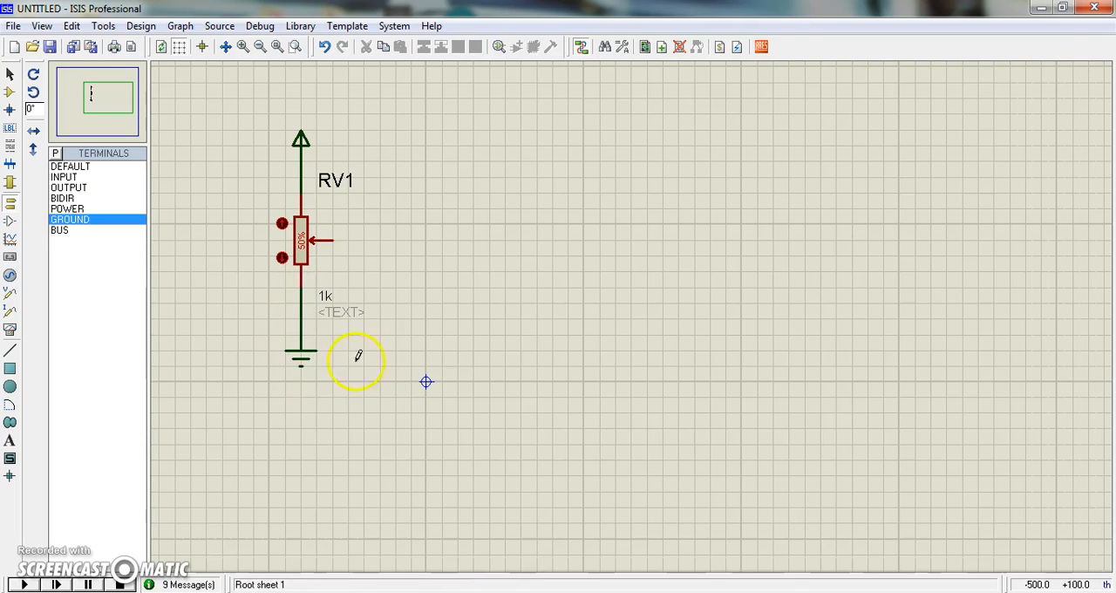
Step: Place a ground terminal below RV1 and lower its wiper to 0%
{"action": "left_click", "coordinate": [300, 244]}
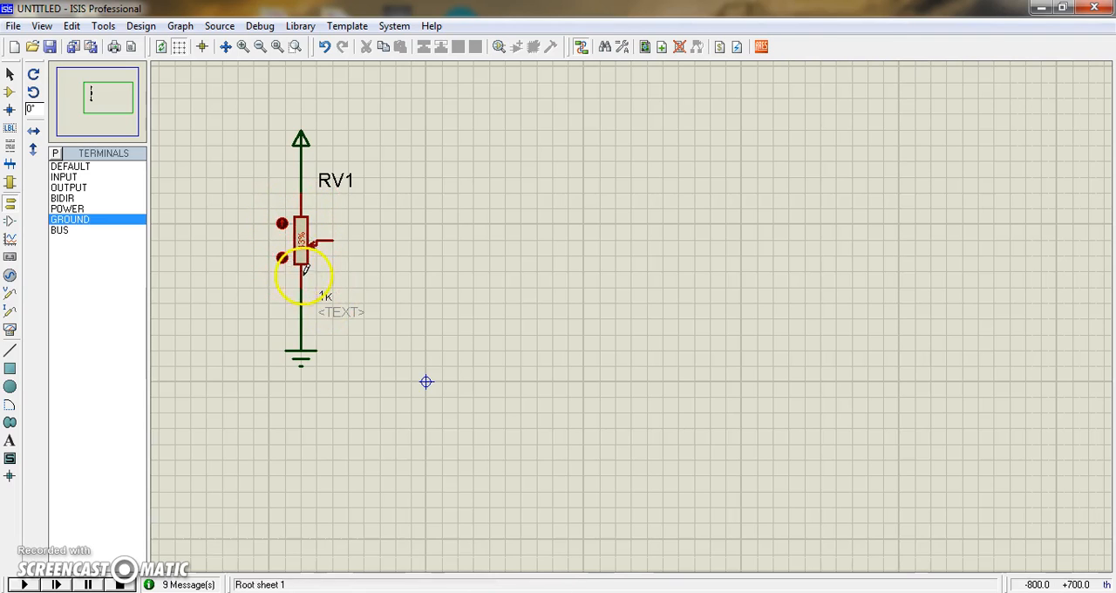
{"action": "left_click", "coordinate": [304, 253]}
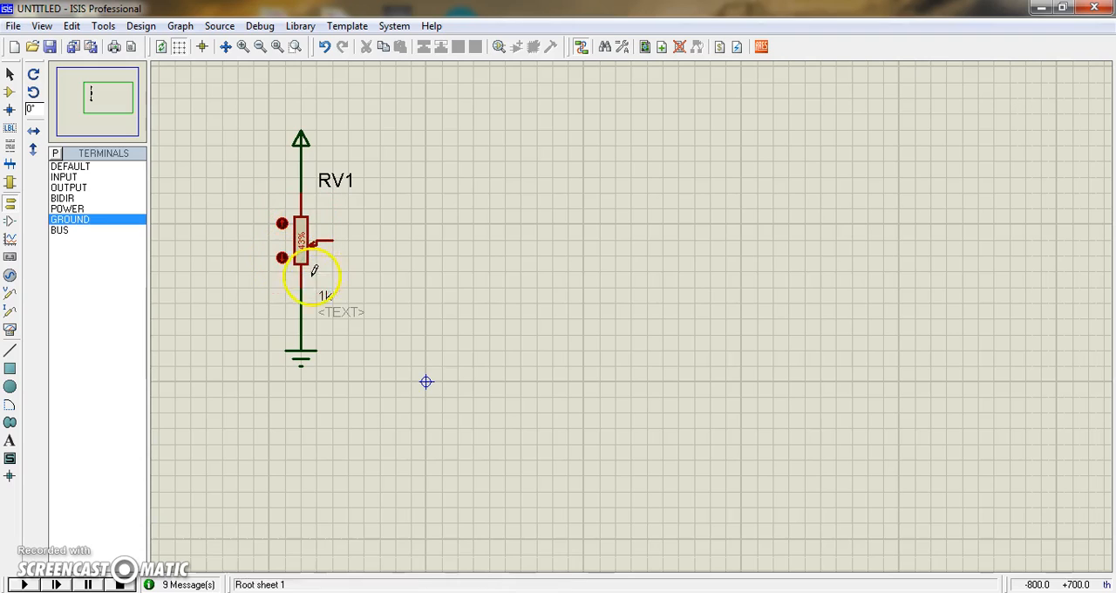
{"action": "left_click", "coordinate": [301, 258]}
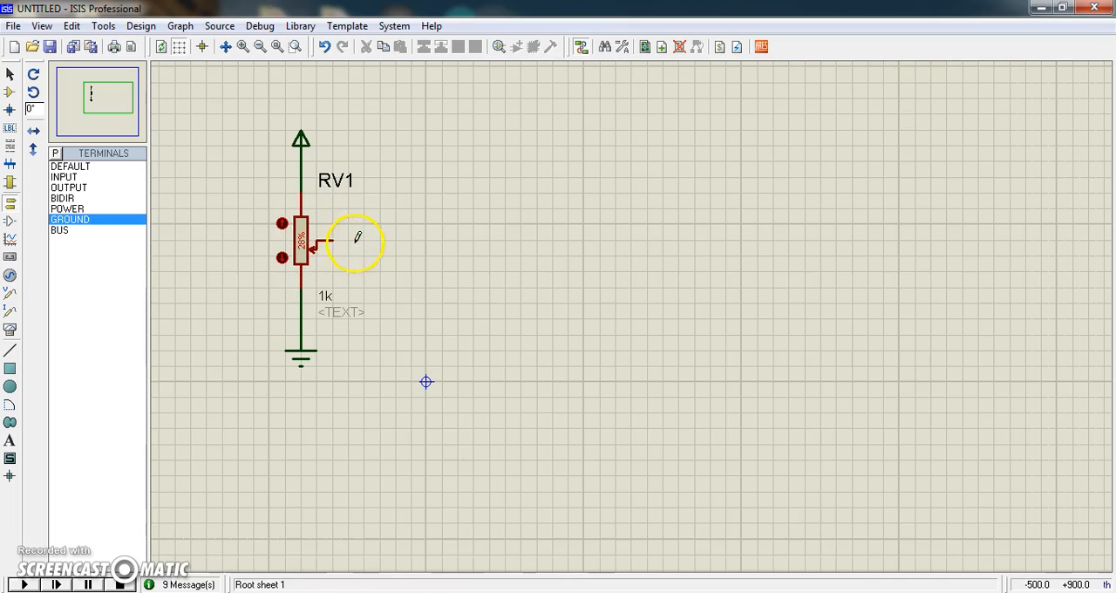
{"action": "left_click", "coordinate": [301, 253]}
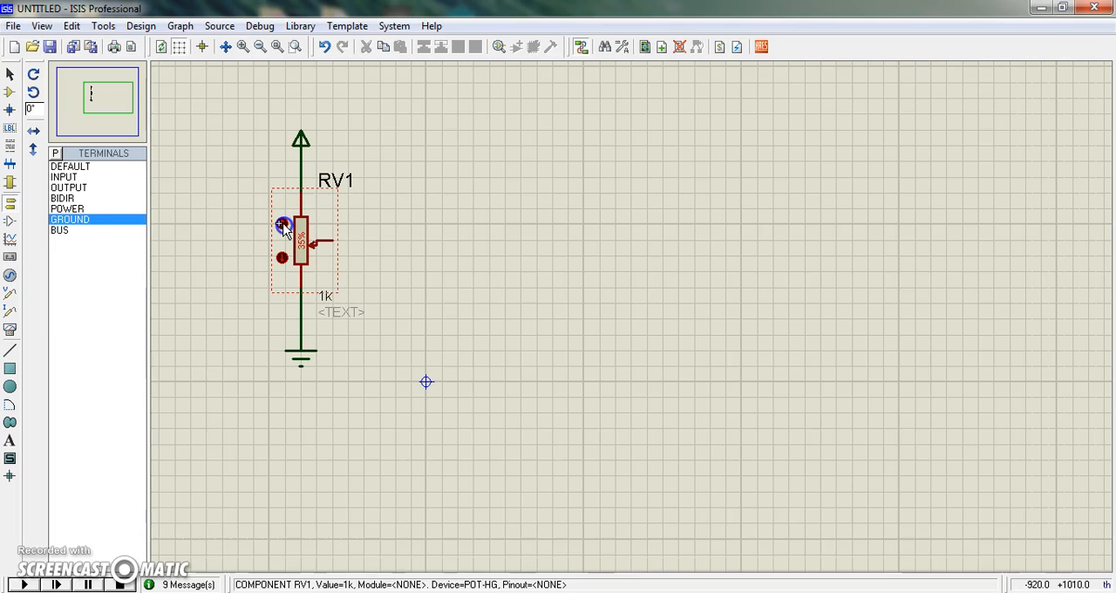
{"action": "left_click", "coordinate": [336, 288]}
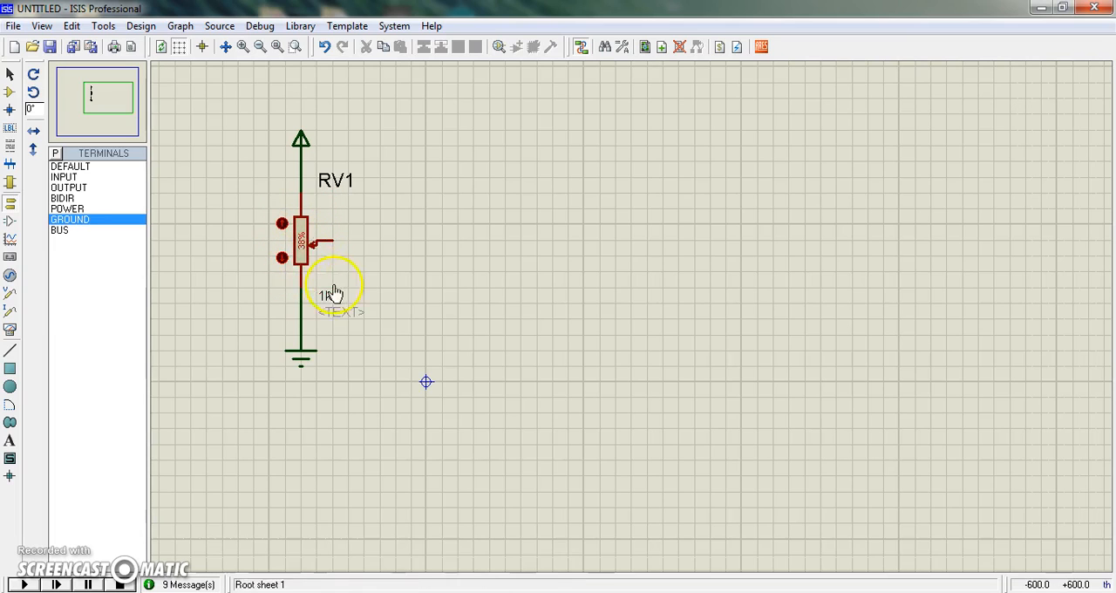
{"action": "left_click", "coordinate": [301, 255]}
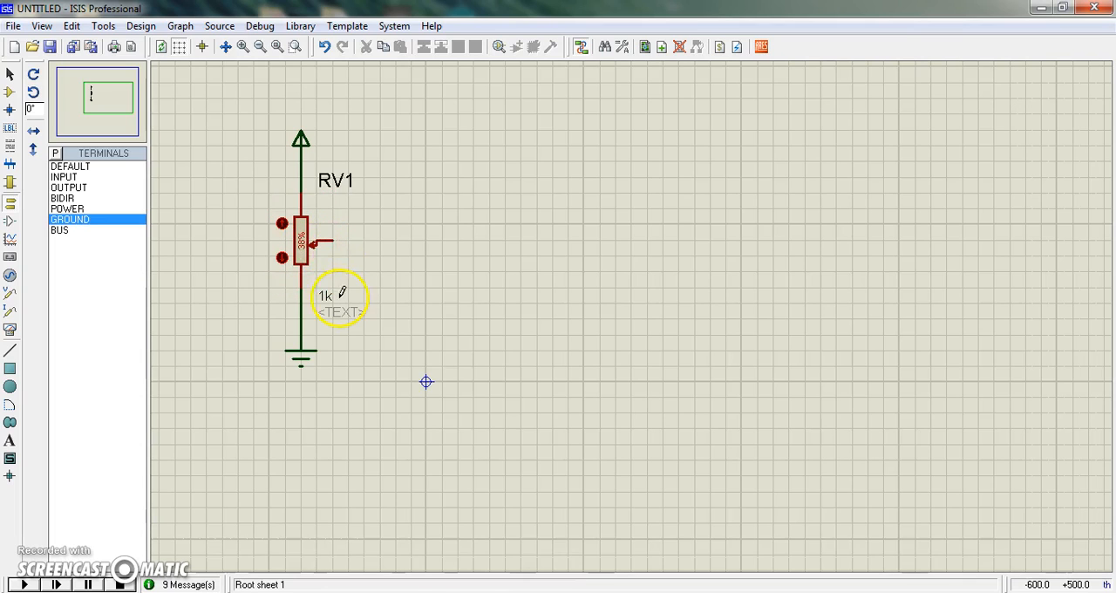
{"action": "mouse_move", "coordinate": [318, 244]}
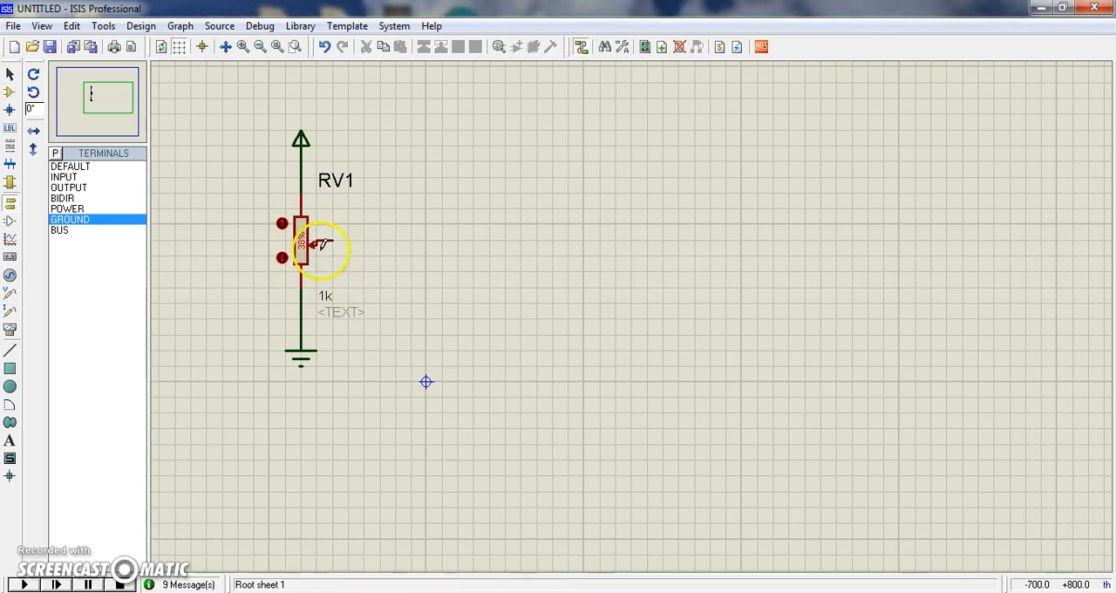
{"action": "left_click", "coordinate": [300, 253]}
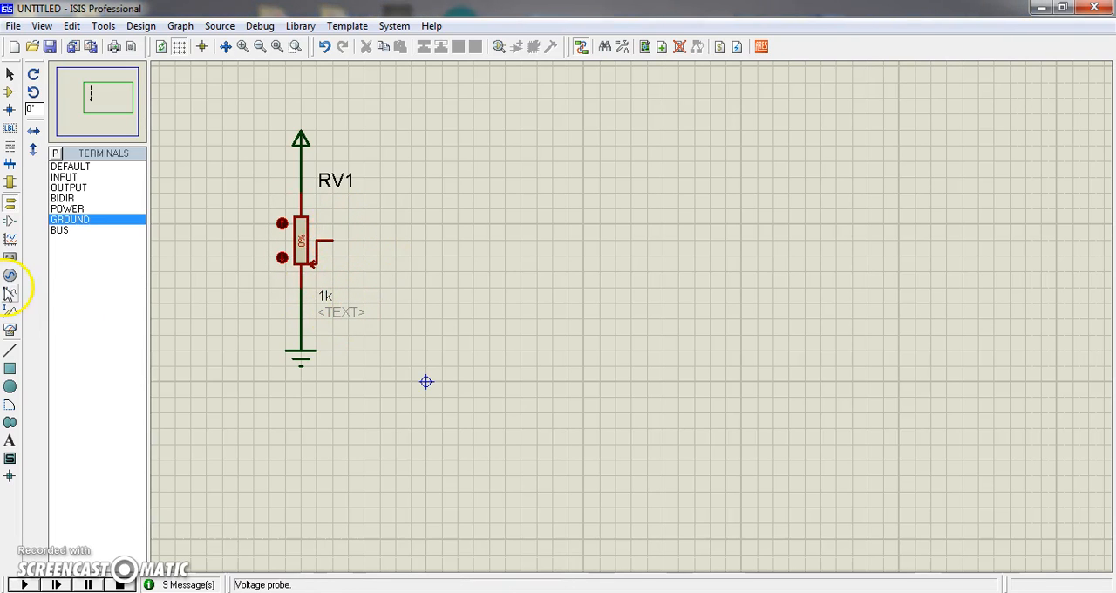
{"action": "mouse_move", "coordinate": [11, 340]}
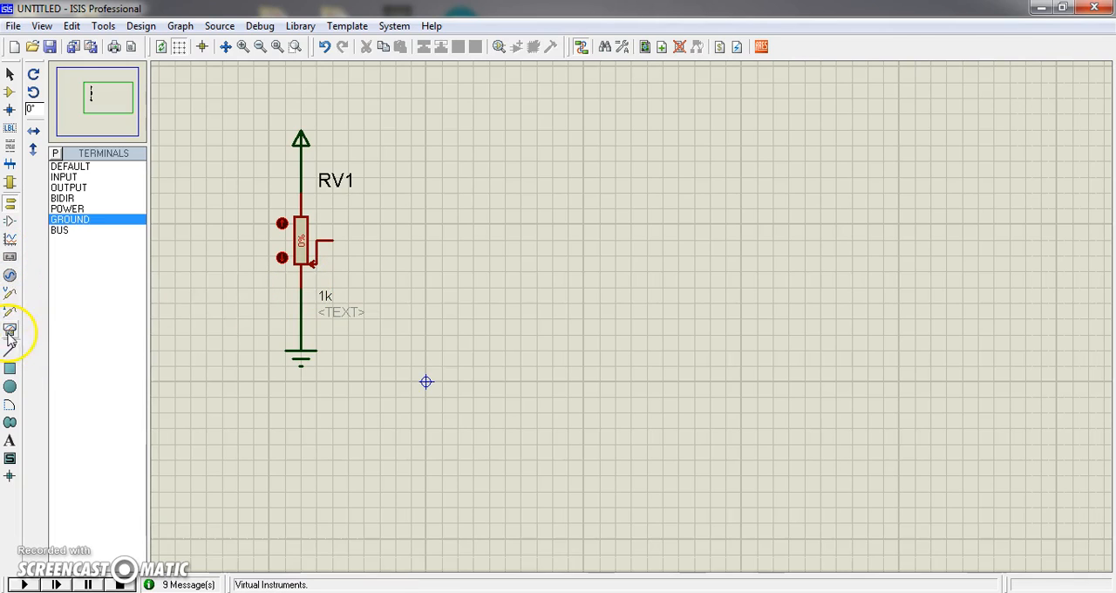
{"action": "mouse_move", "coordinate": [10, 330]}
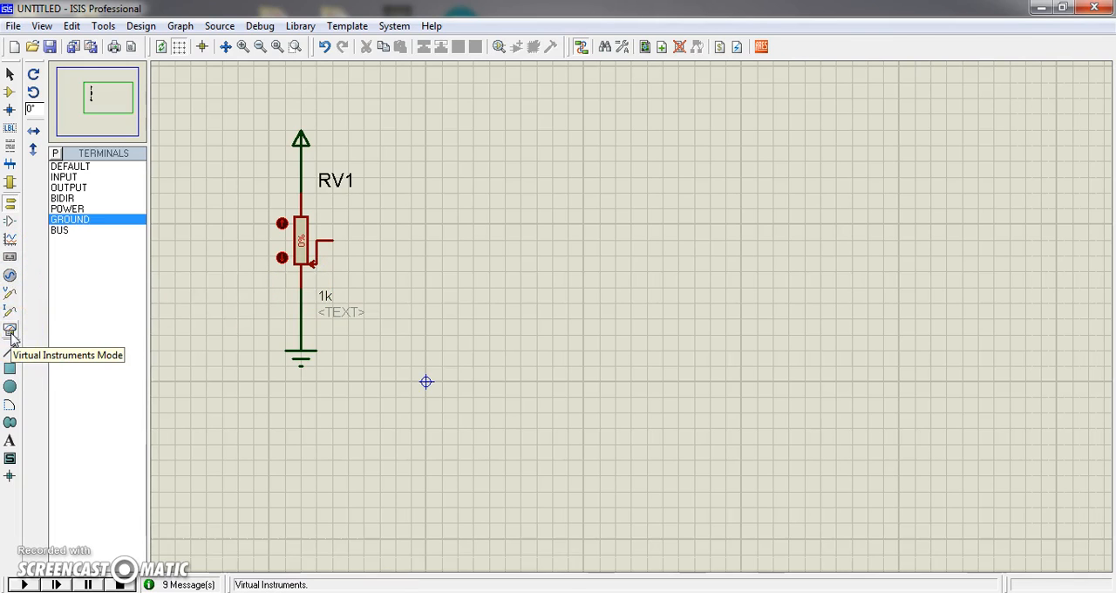
Step: Choose the OSCILLOSCOPE from the Virtual Instruments list to place beside RV1
{"action": "left_click", "coordinate": [10, 330]}
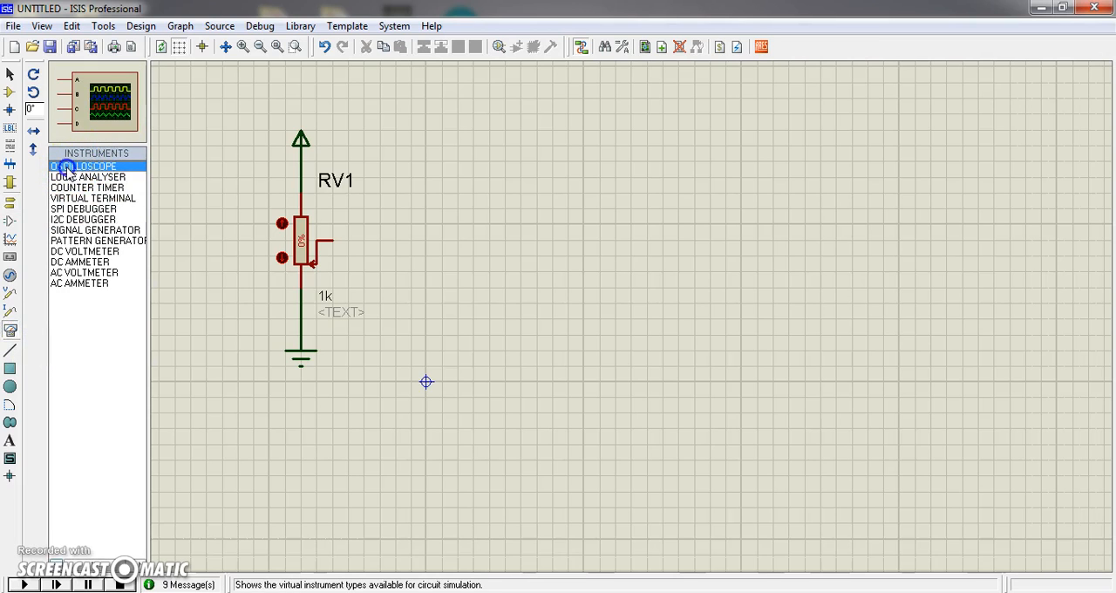
{"action": "left_click", "coordinate": [83, 166]}
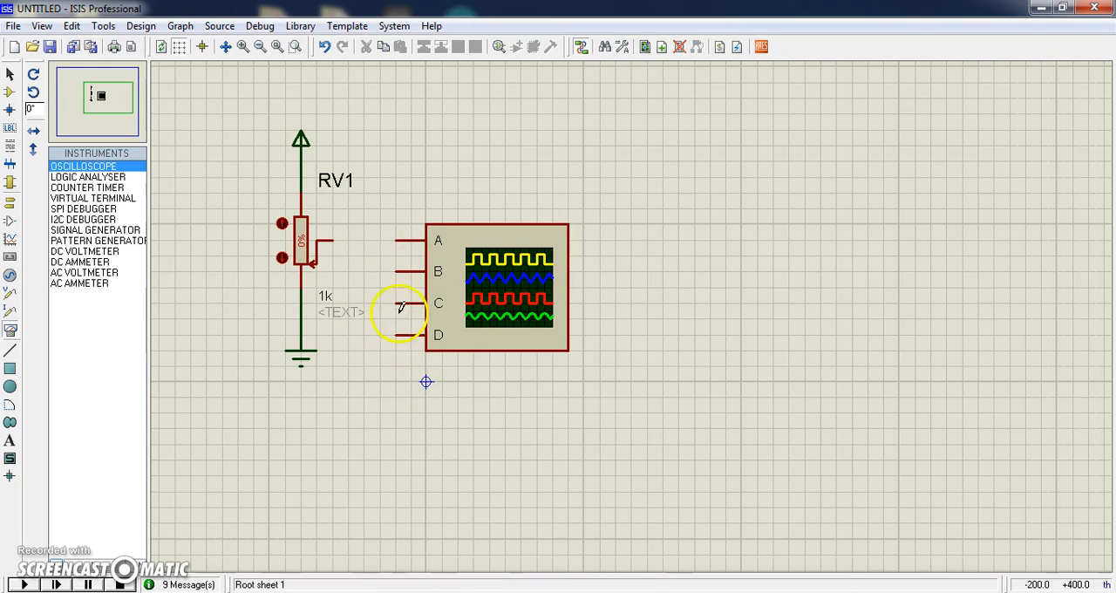
{"action": "mouse_move", "coordinate": [349, 236]}
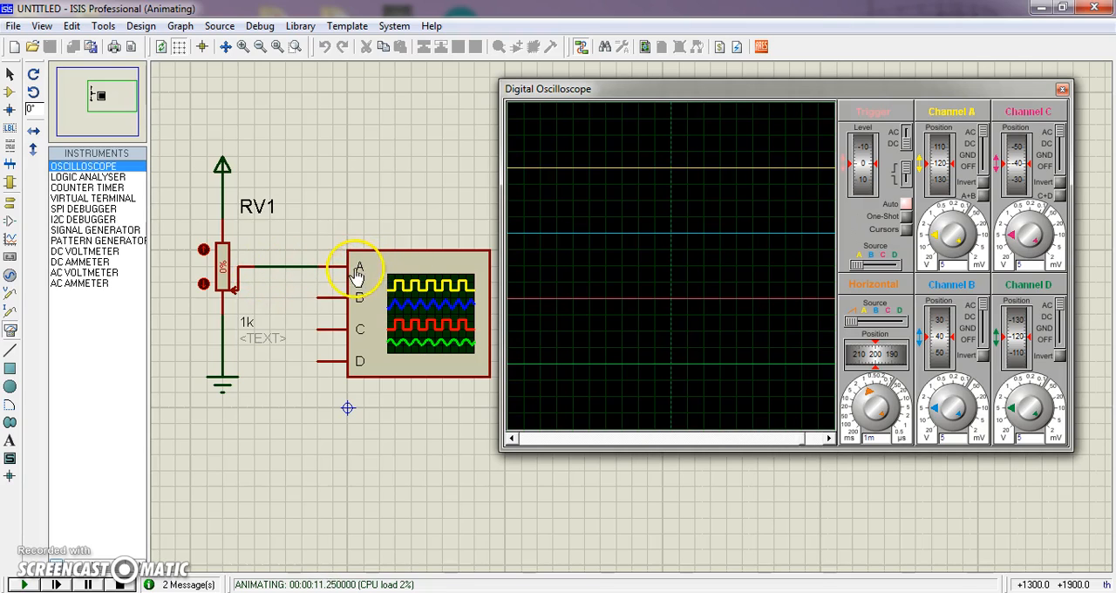
{"action": "mouse_move", "coordinate": [574, 316]}
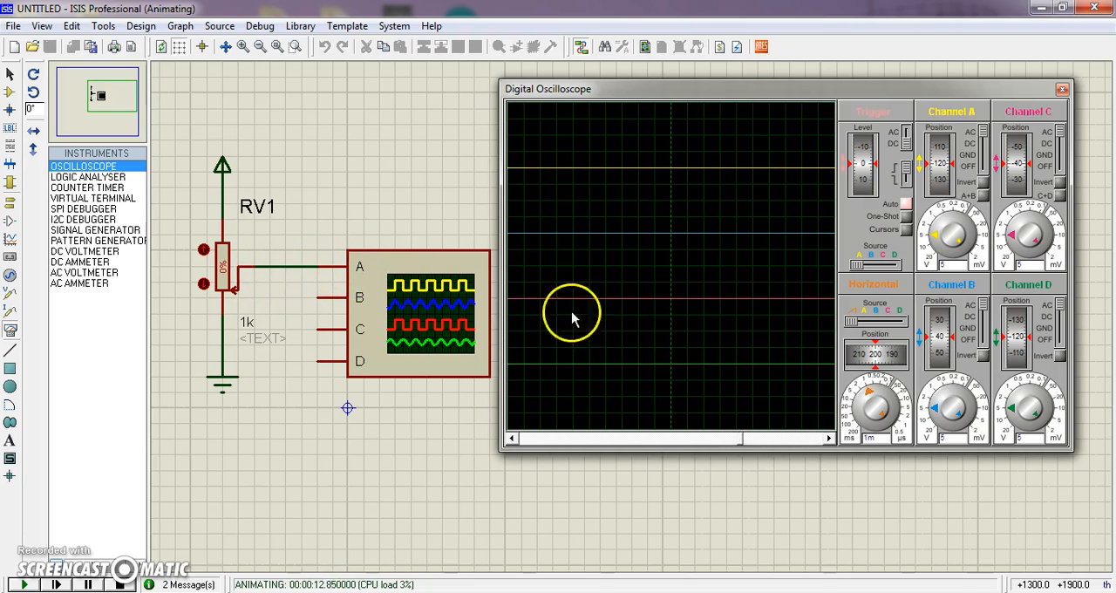
{"action": "mouse_move", "coordinate": [889, 269]}
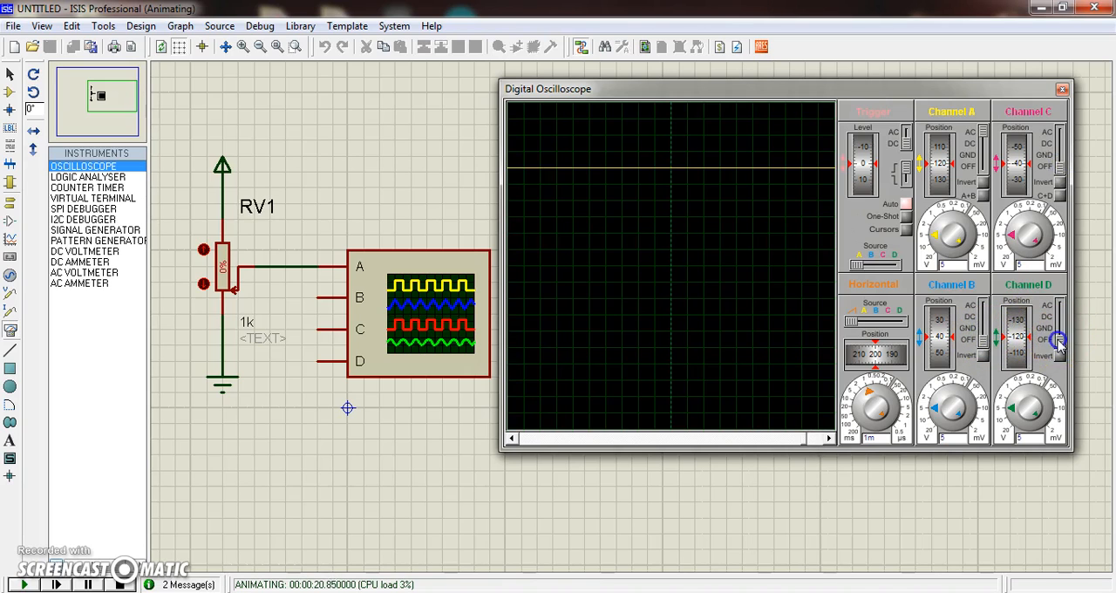
{"action": "mouse_move", "coordinate": [645, 167]}
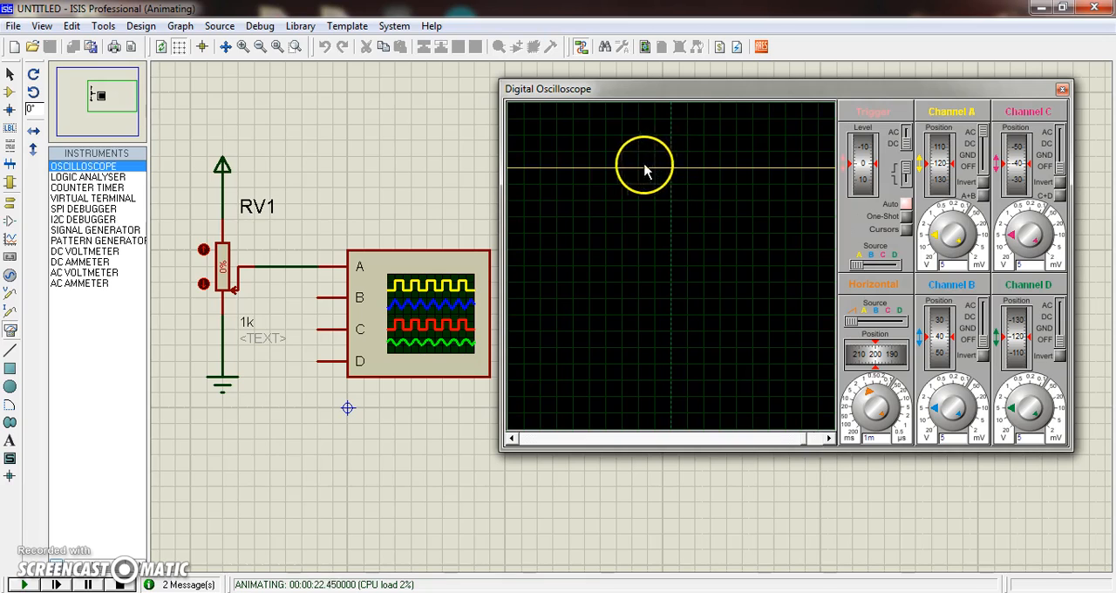
{"action": "mouse_move", "coordinate": [802, 170]}
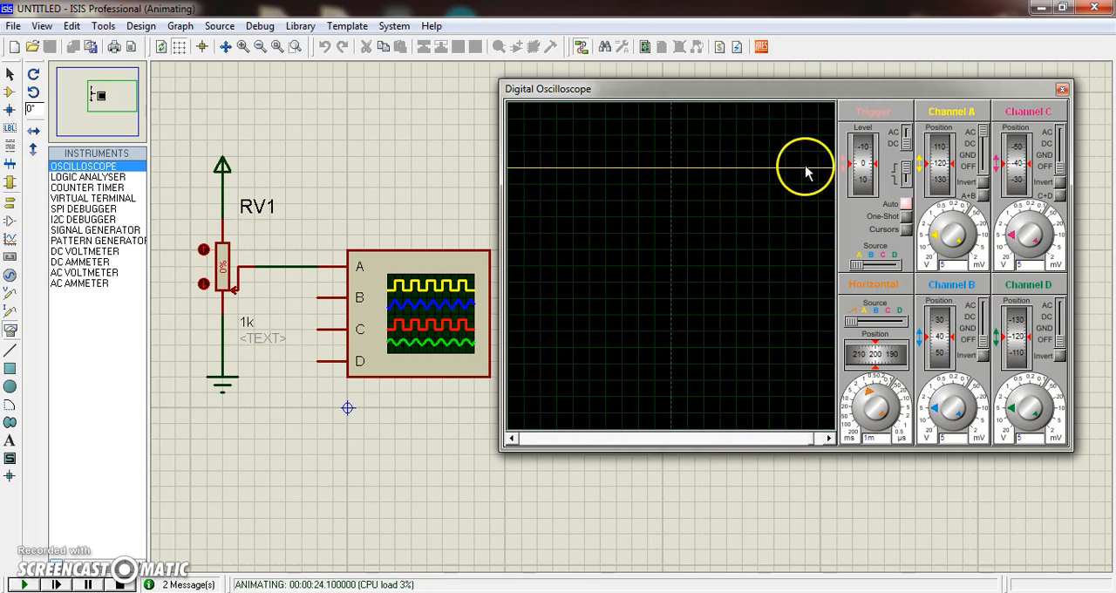
{"action": "mouse_move", "coordinate": [960, 181]}
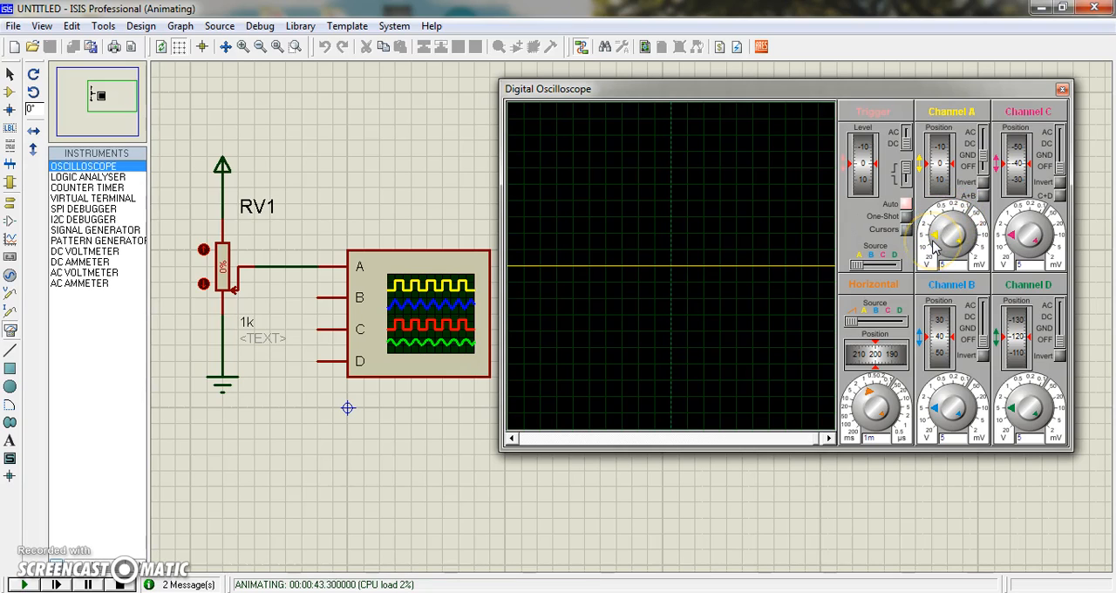
{"action": "mouse_move", "coordinate": [761, 264]}
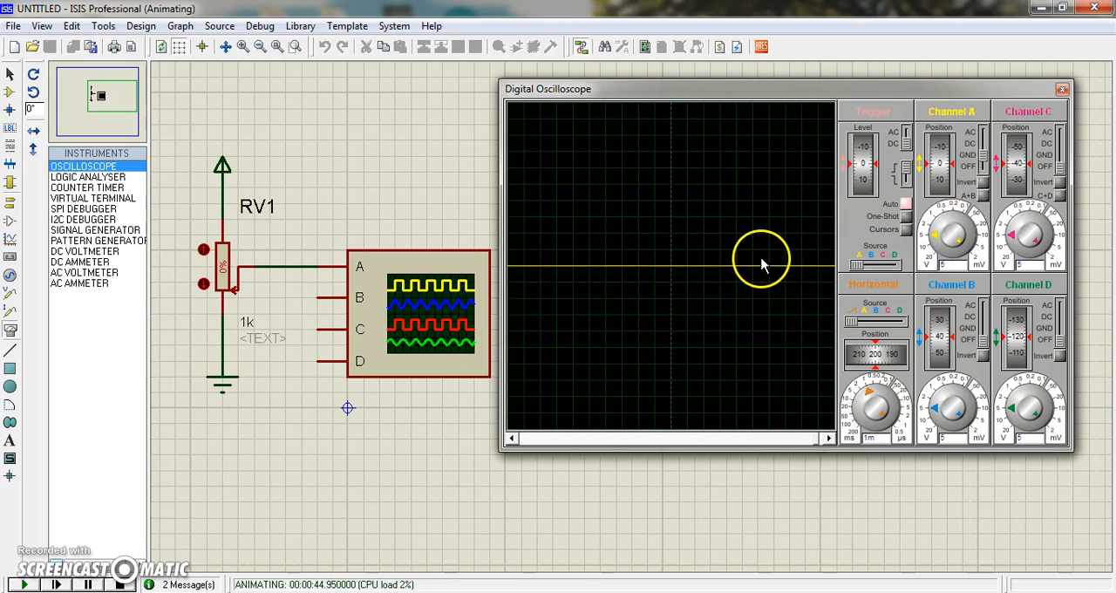
{"action": "mouse_move", "coordinate": [746, 261]}
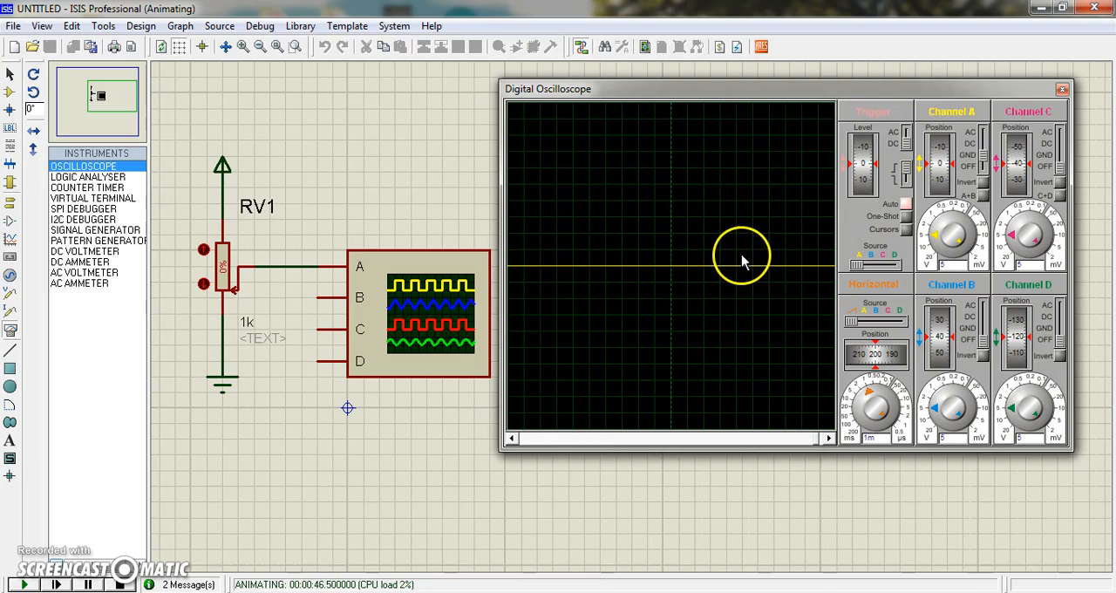
{"action": "mouse_move", "coordinate": [742, 269]}
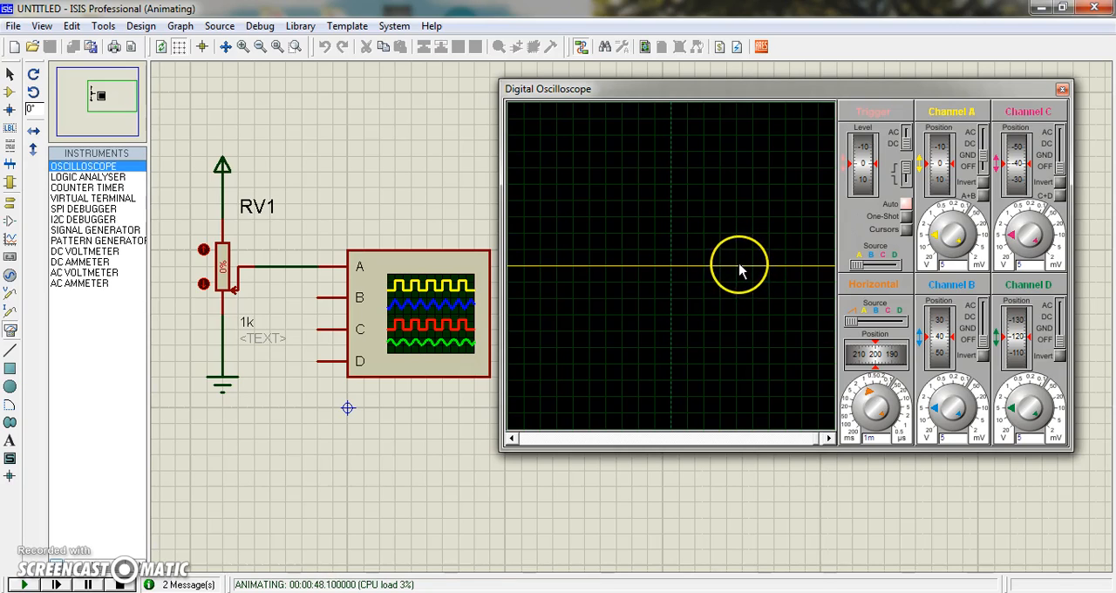
{"action": "mouse_move", "coordinate": [739, 257]}
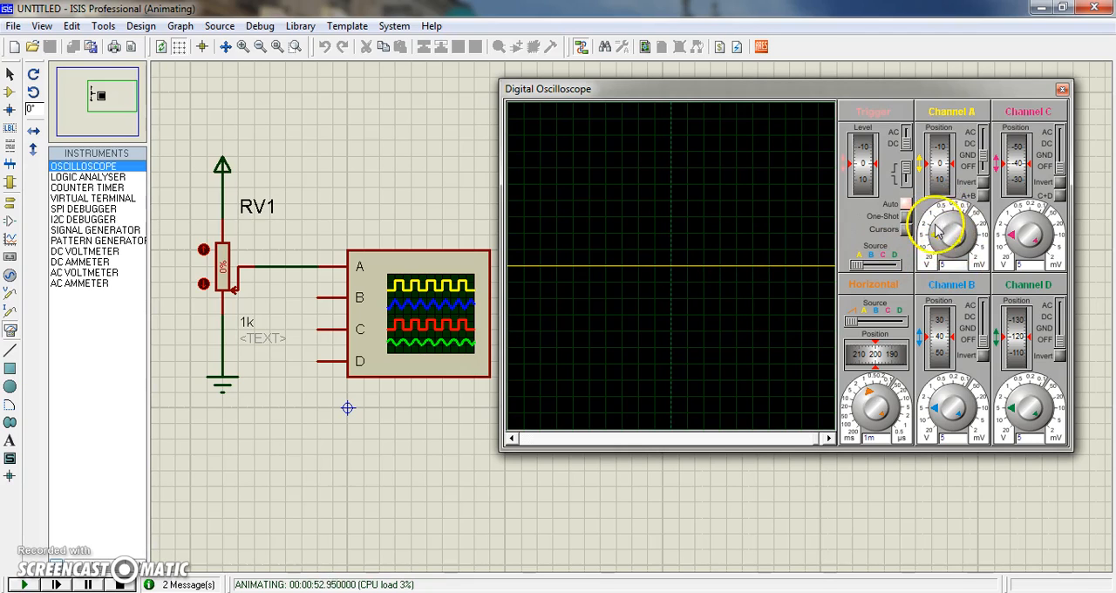
{"action": "mouse_move", "coordinate": [792, 269]}
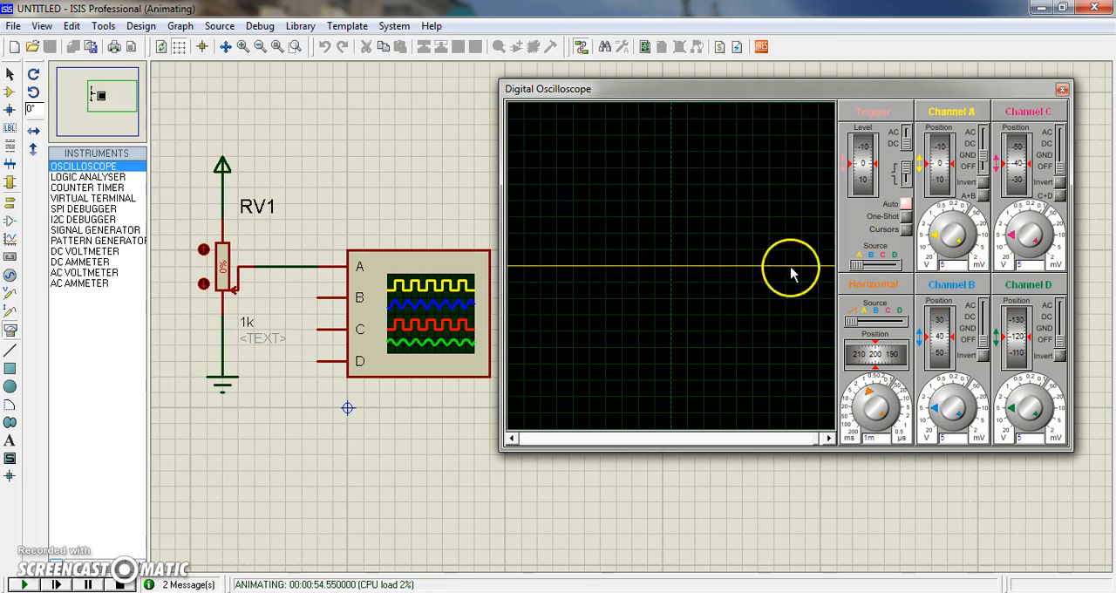
{"action": "mouse_move", "coordinate": [746, 257]}
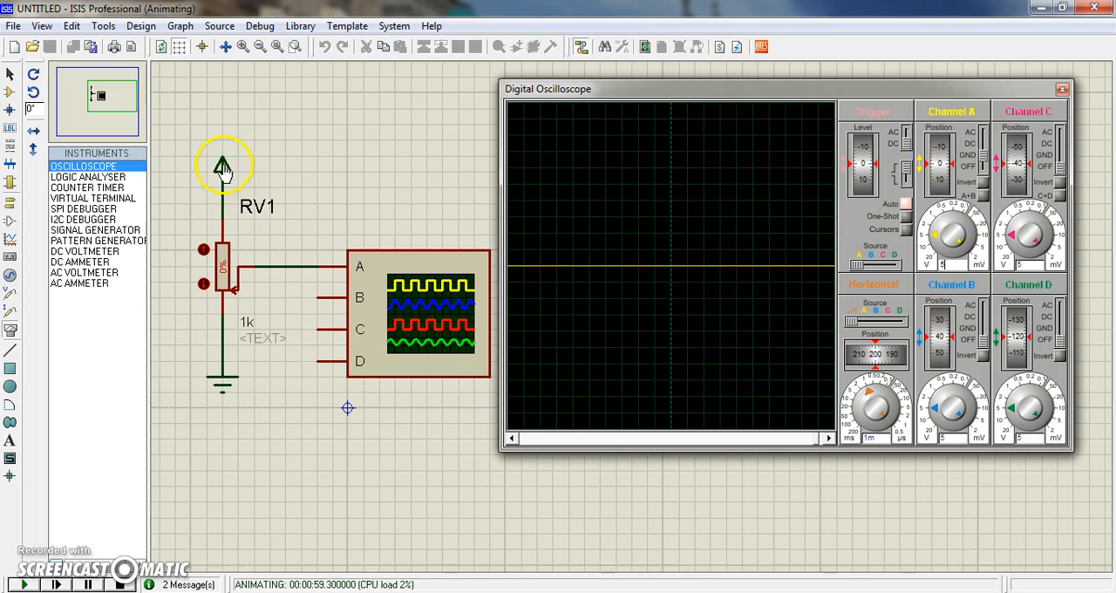
{"action": "mouse_move", "coordinate": [742, 246]}
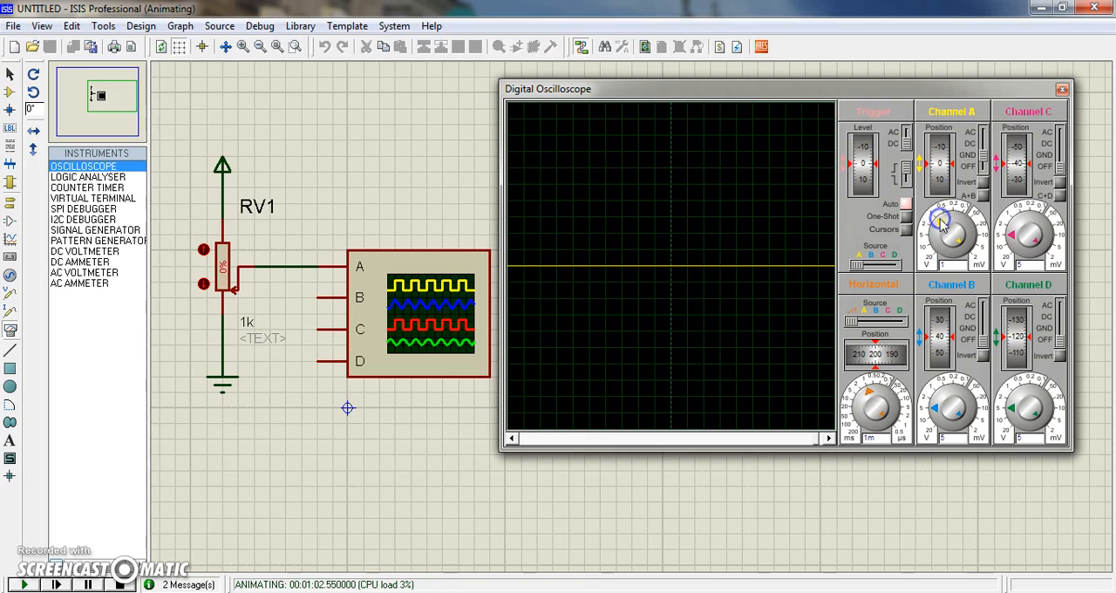
{"action": "mouse_move", "coordinate": [720, 268]}
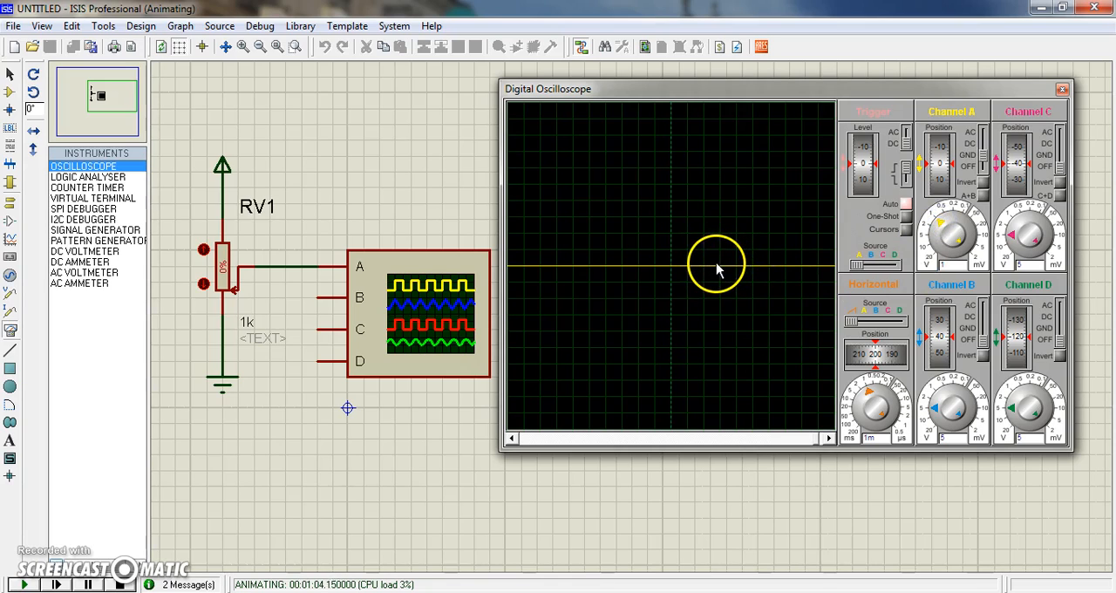
{"action": "mouse_move", "coordinate": [707, 253]}
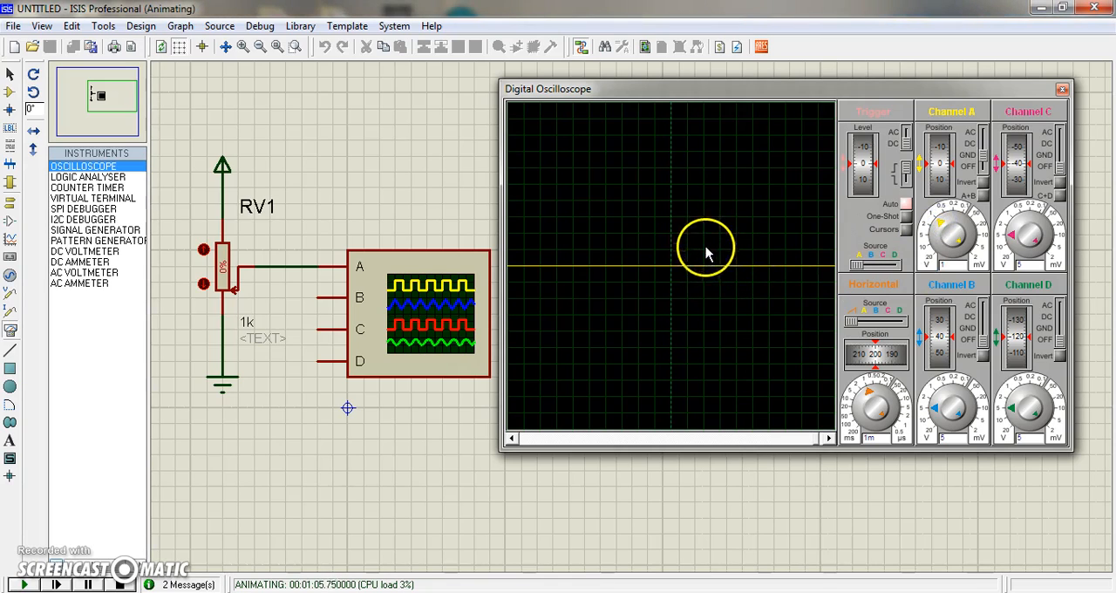
{"action": "mouse_move", "coordinate": [703, 243]}
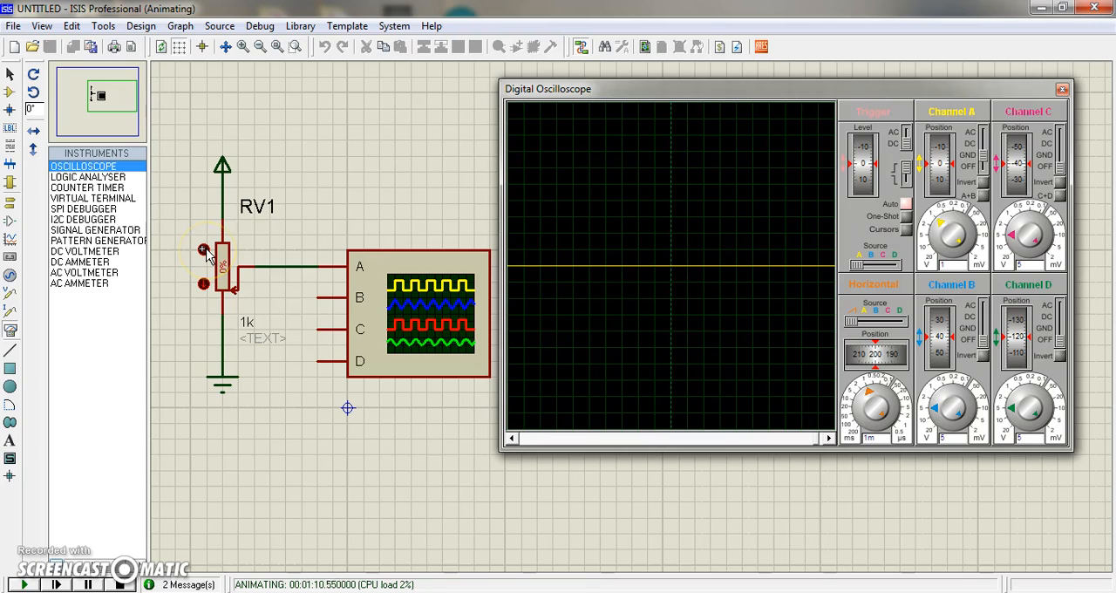
{"action": "mouse_move", "coordinate": [750, 269]}
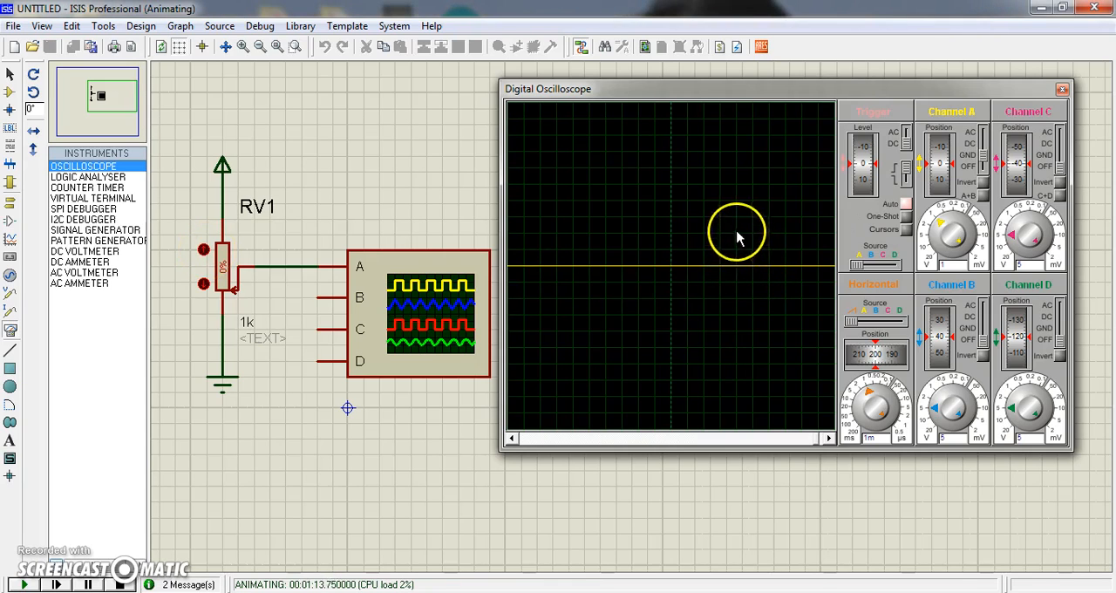
{"action": "mouse_move", "coordinate": [739, 247]}
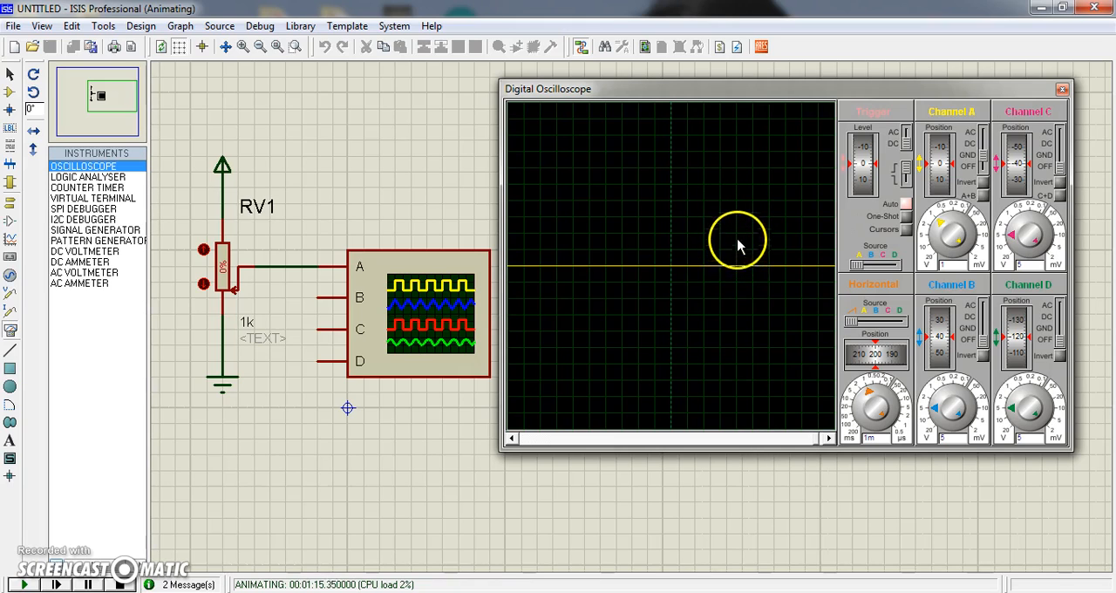
{"action": "mouse_move", "coordinate": [737, 188]}
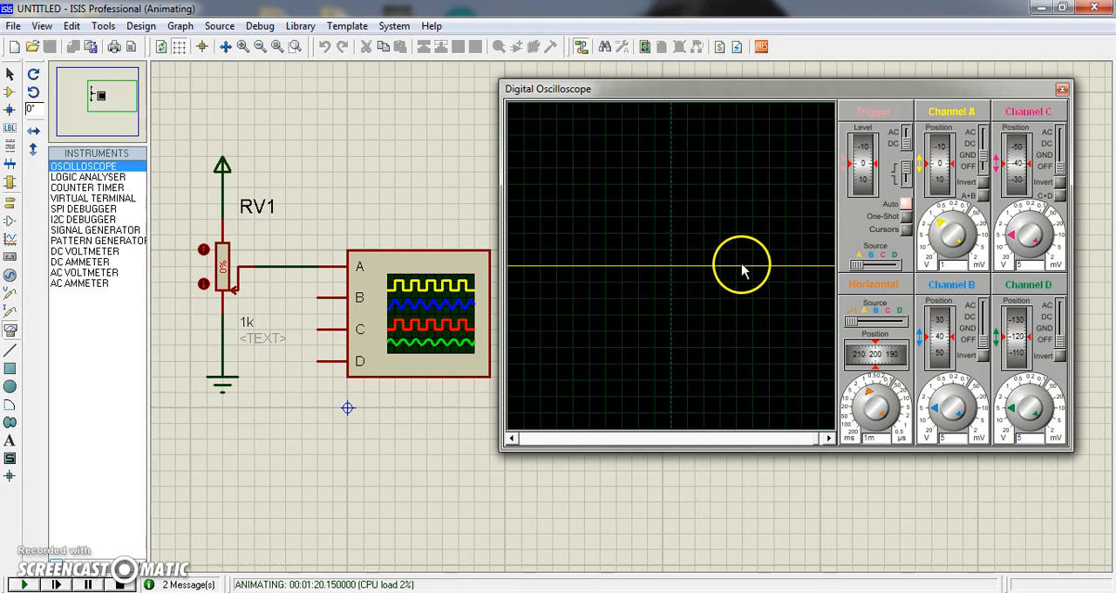
{"action": "mouse_move", "coordinate": [739, 272]}
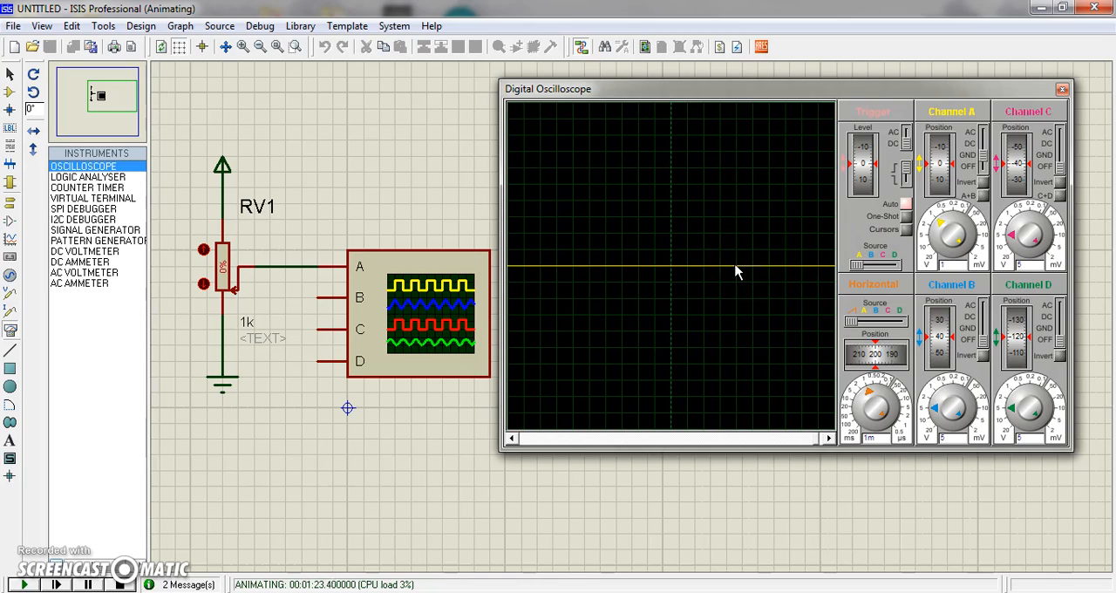
{"action": "mouse_move", "coordinate": [984, 141]}
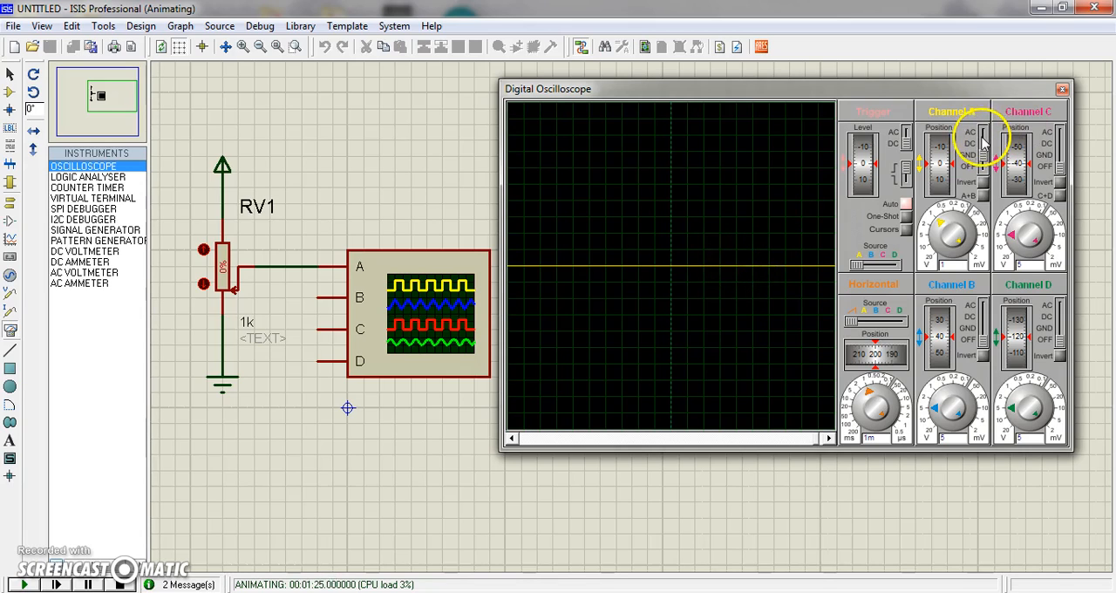
{"action": "mouse_move", "coordinate": [432, 17]}
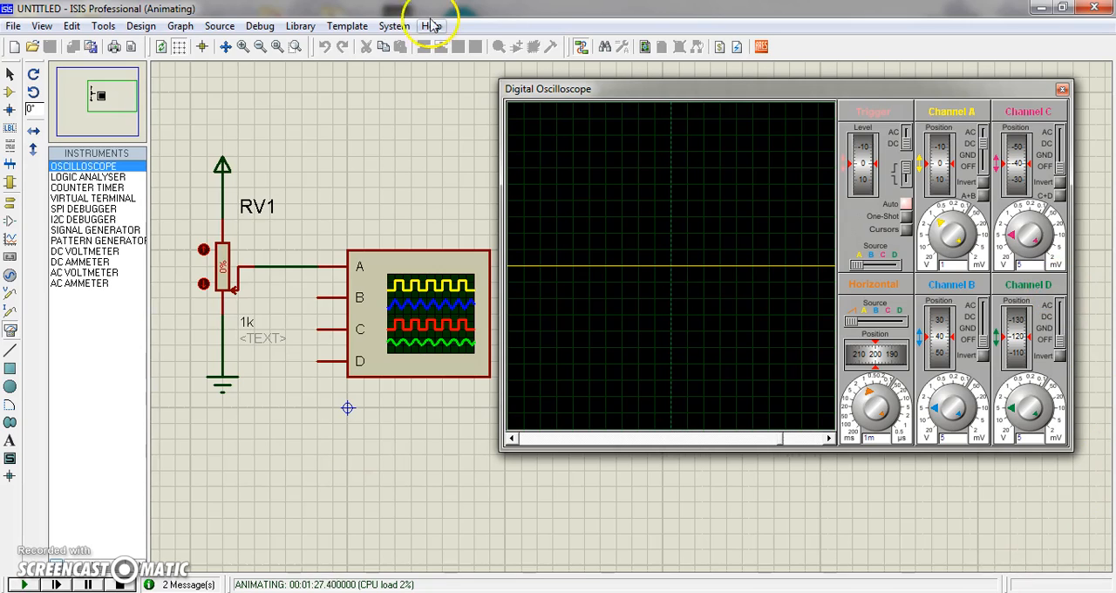
{"action": "mouse_move", "coordinate": [205, 257]}
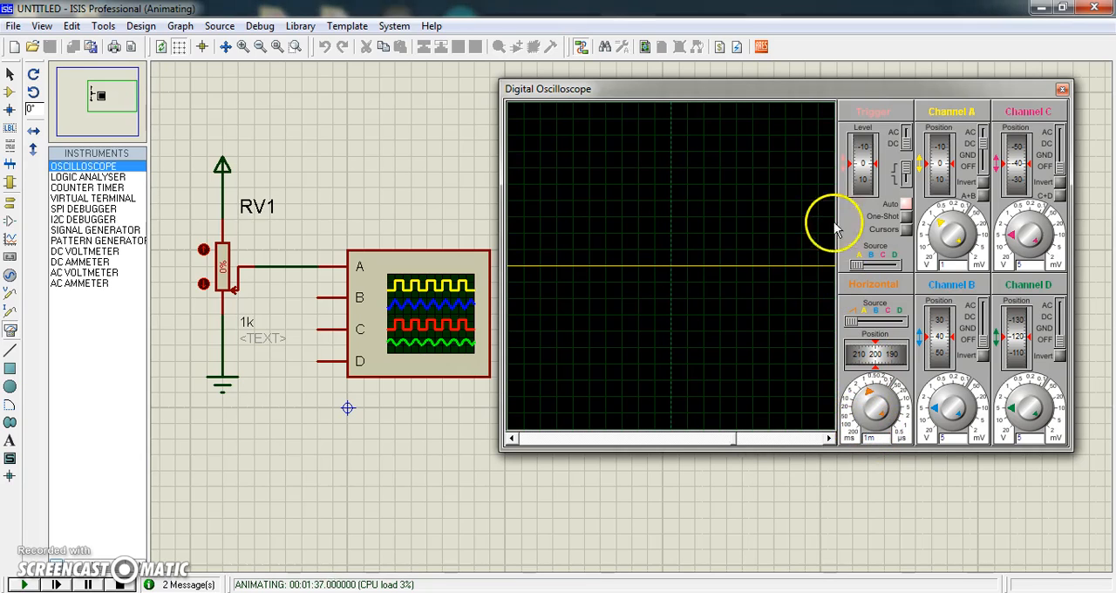
{"action": "mouse_move", "coordinate": [615, 397]}
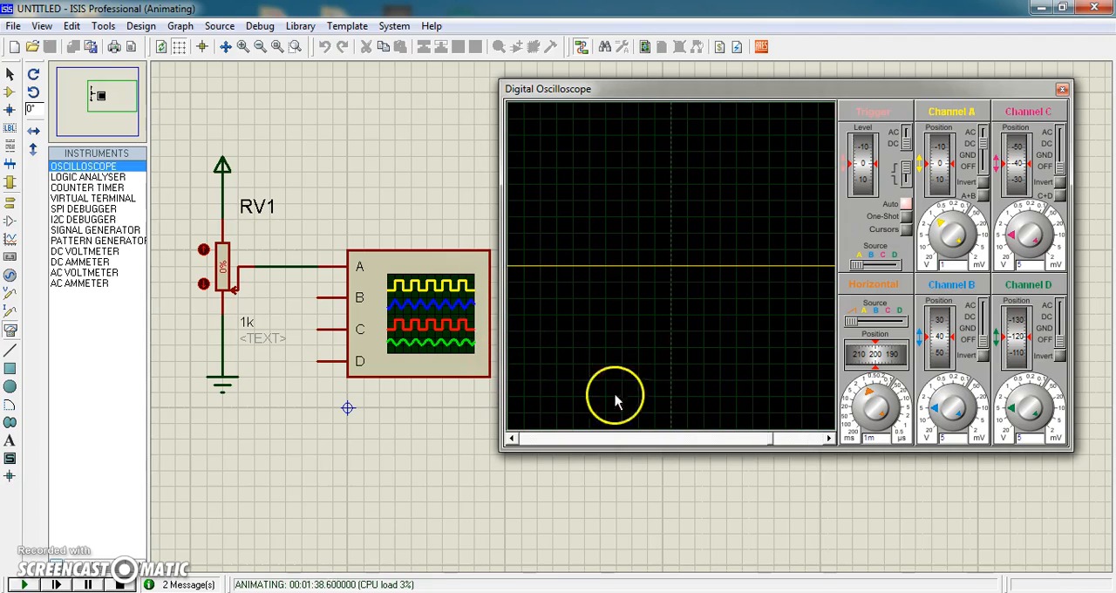
{"action": "mouse_move", "coordinate": [863, 418]}
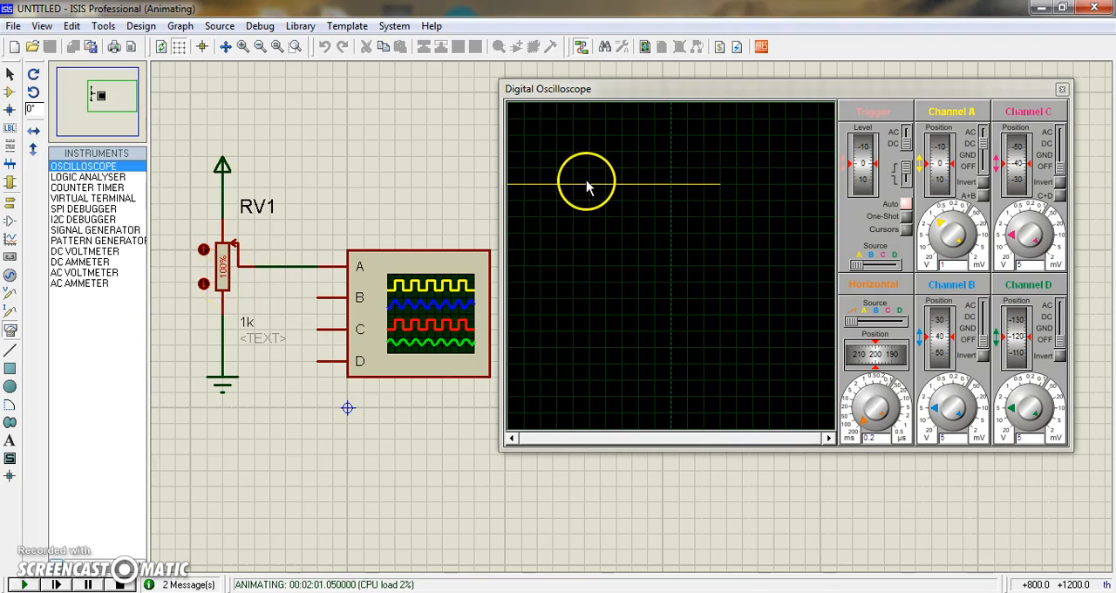
{"action": "mouse_move", "coordinate": [766, 194]}
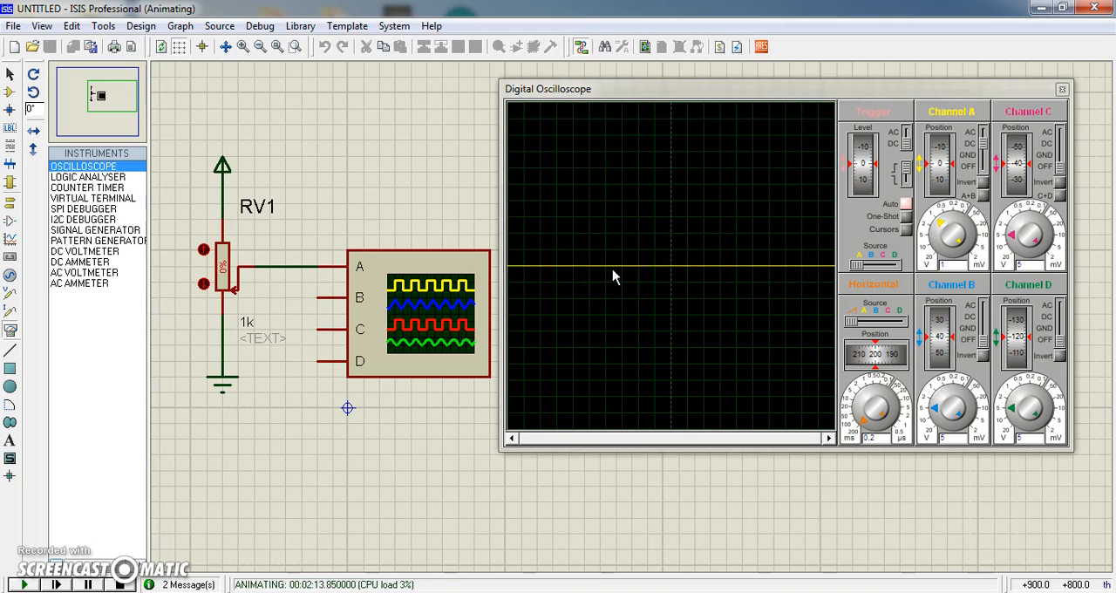
{"action": "mouse_move", "coordinate": [698, 252]}
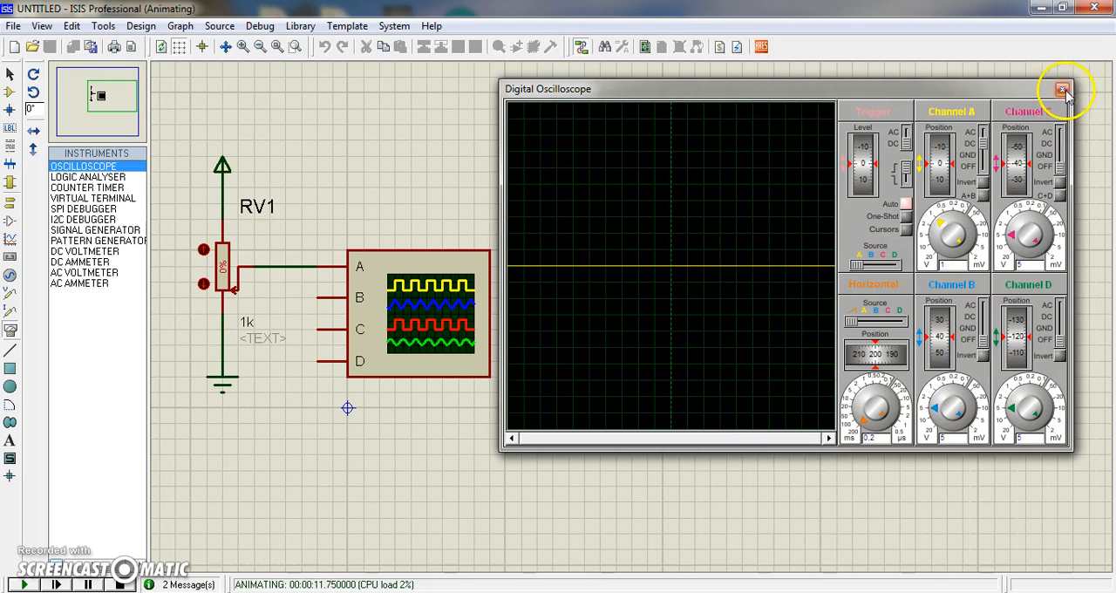
Step: Close the Digital Oscilloscope window while the simulation keeps running
{"action": "left_click", "coordinate": [1062, 90]}
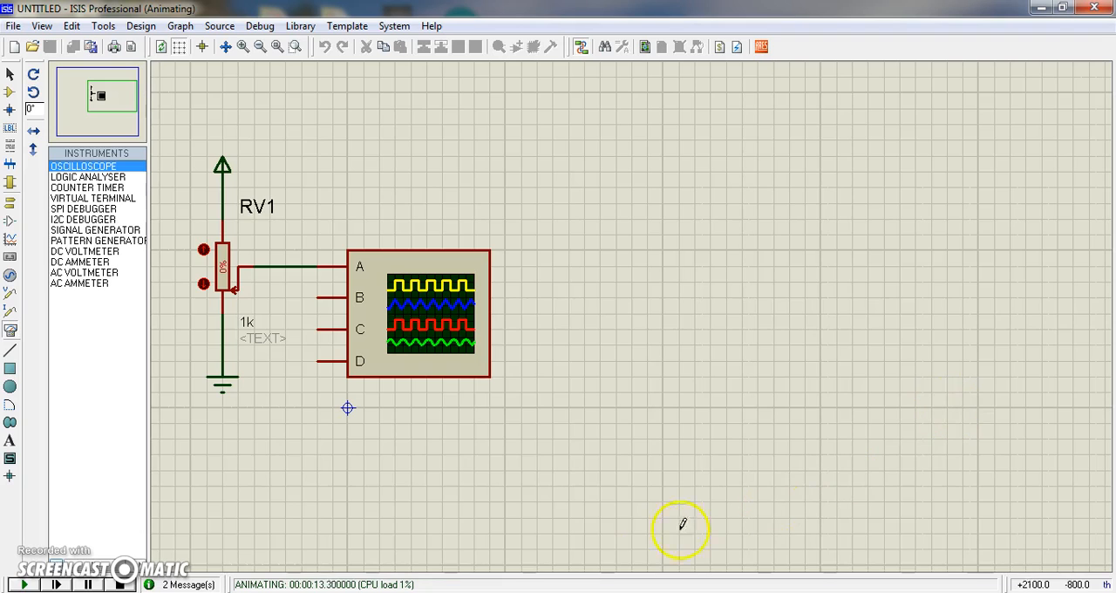
{"action": "mouse_move", "coordinate": [565, 270]}
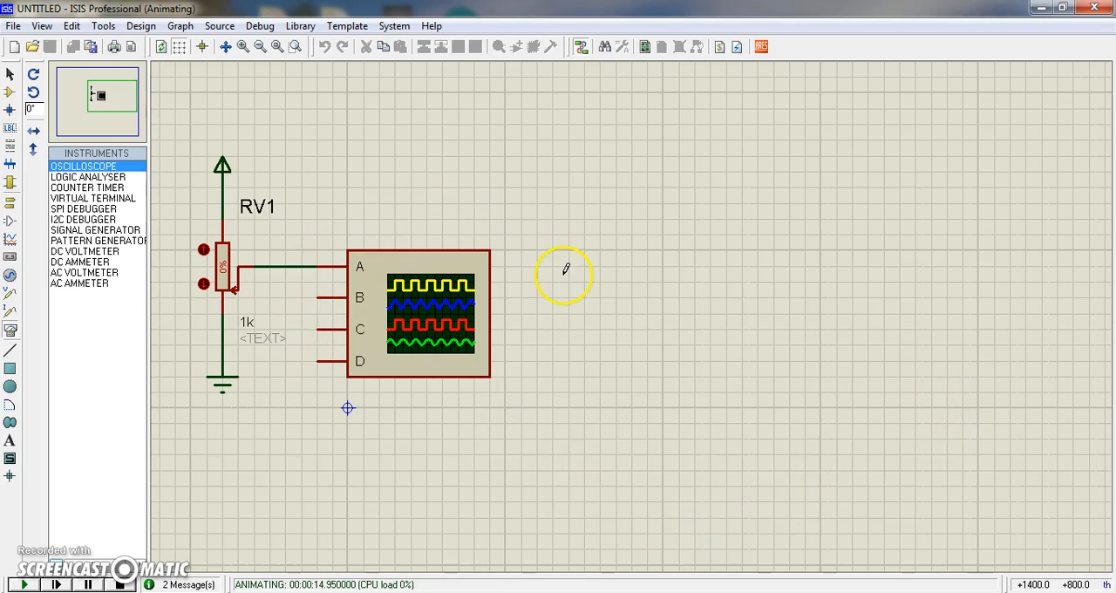
{"action": "mouse_move", "coordinate": [561, 107]}
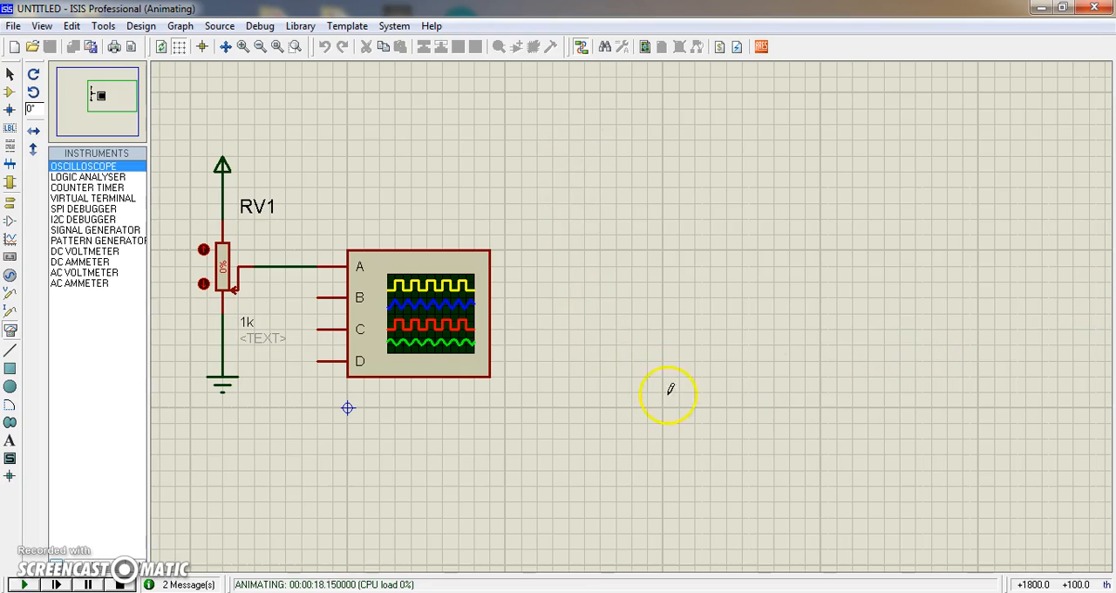
{"action": "mouse_move", "coordinate": [397, 309]}
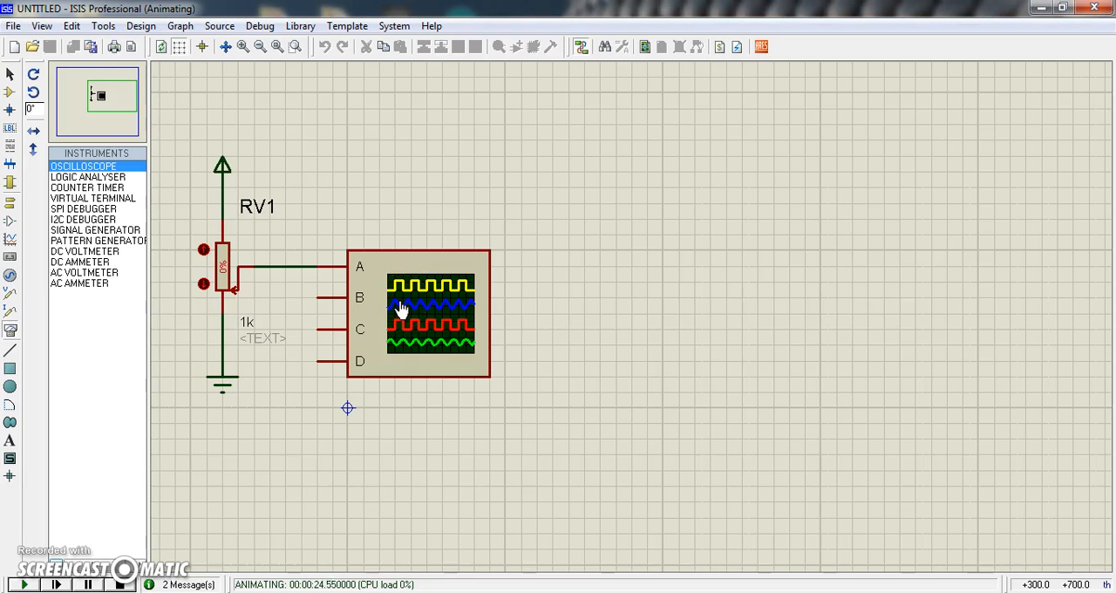
Step: Reopen Digital Oscilloscope from the instrument's context menu and nudge the window right
{"action": "right_click", "coordinate": [427, 314]}
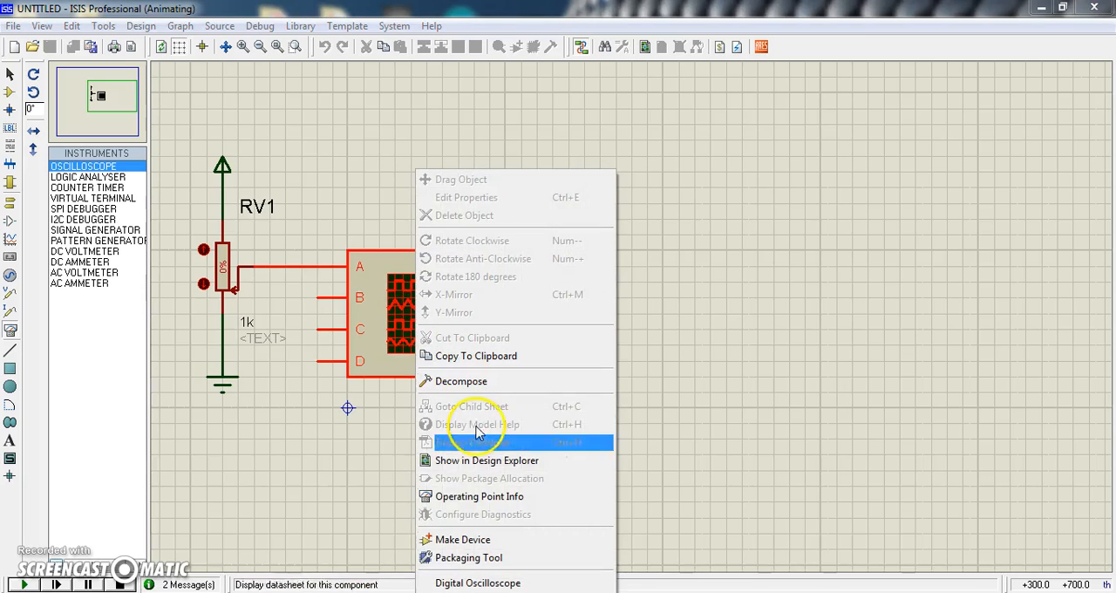
{"action": "mouse_move", "coordinate": [478, 582]}
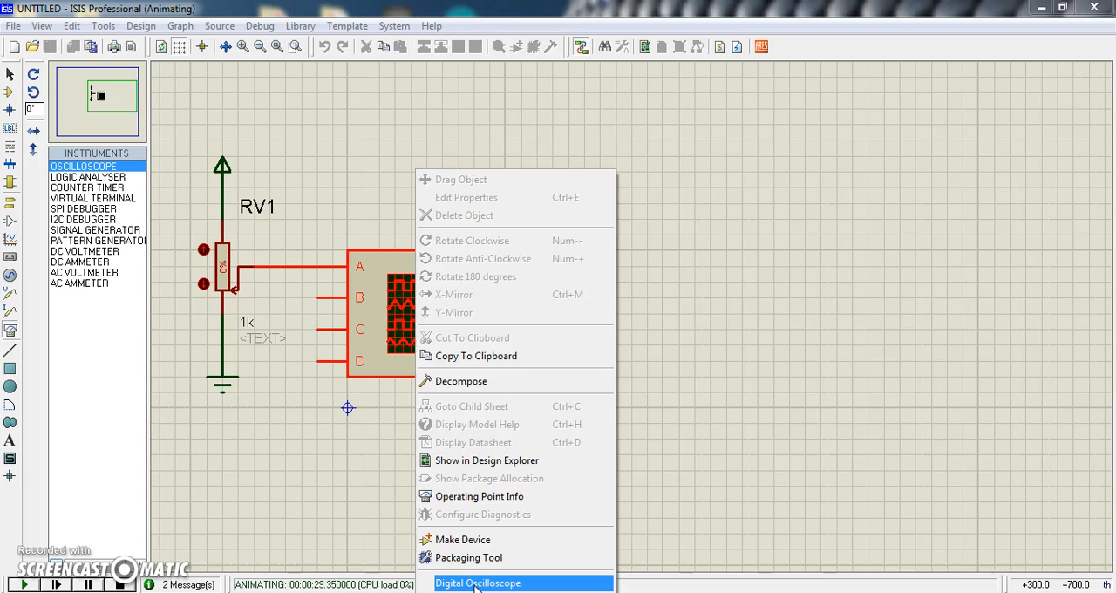
{"action": "left_click", "coordinate": [478, 582]}
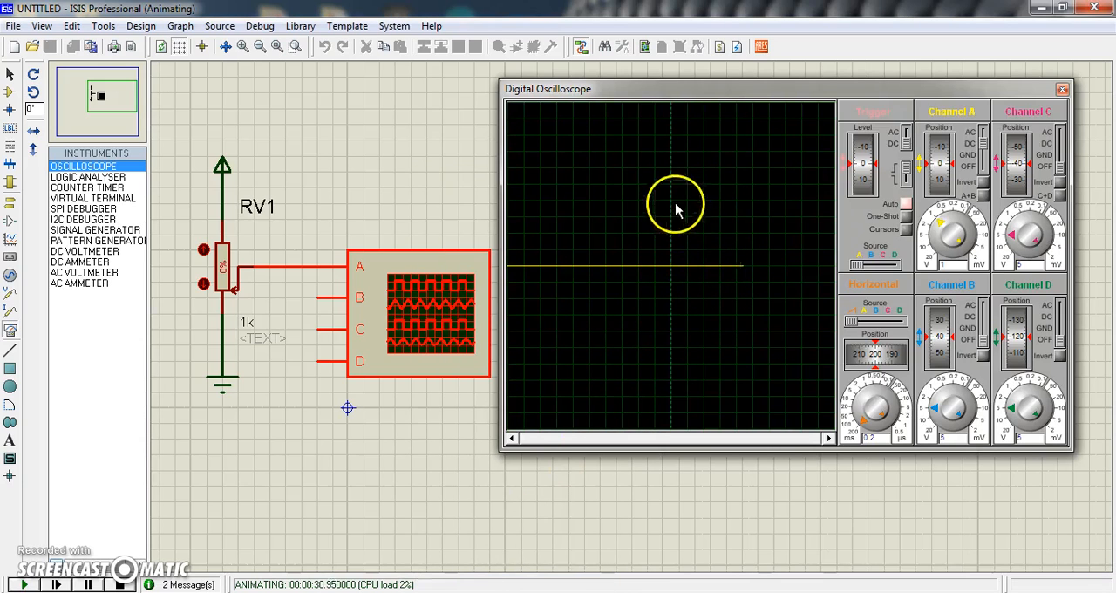
{"action": "mouse_move", "coordinate": [751, 196]}
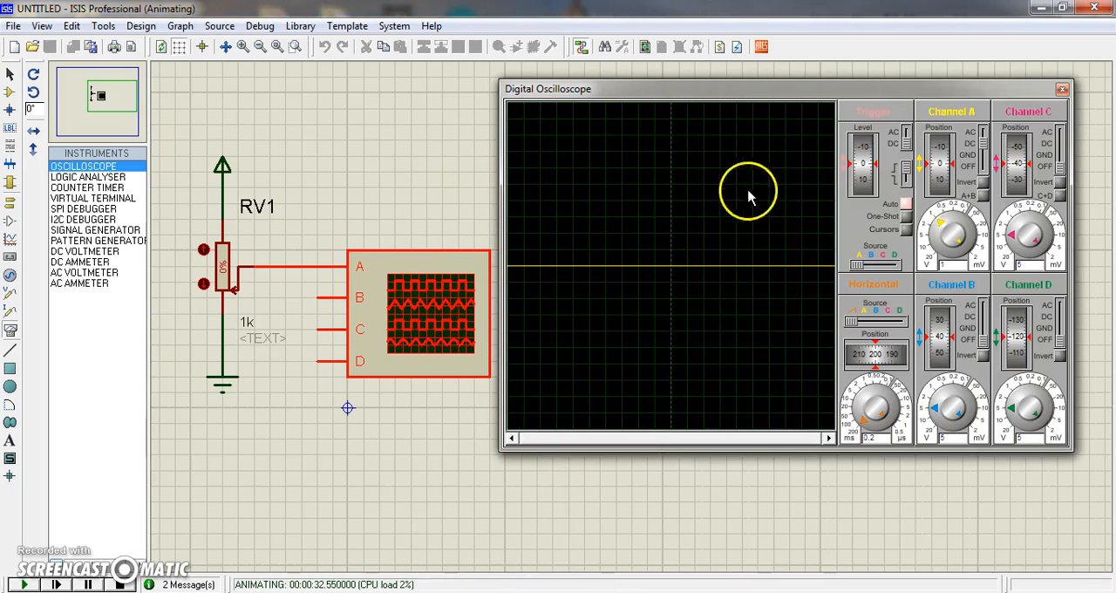
{"action": "left_click_drag", "start_coordinate": [548, 88], "coordinate": [572, 89]}
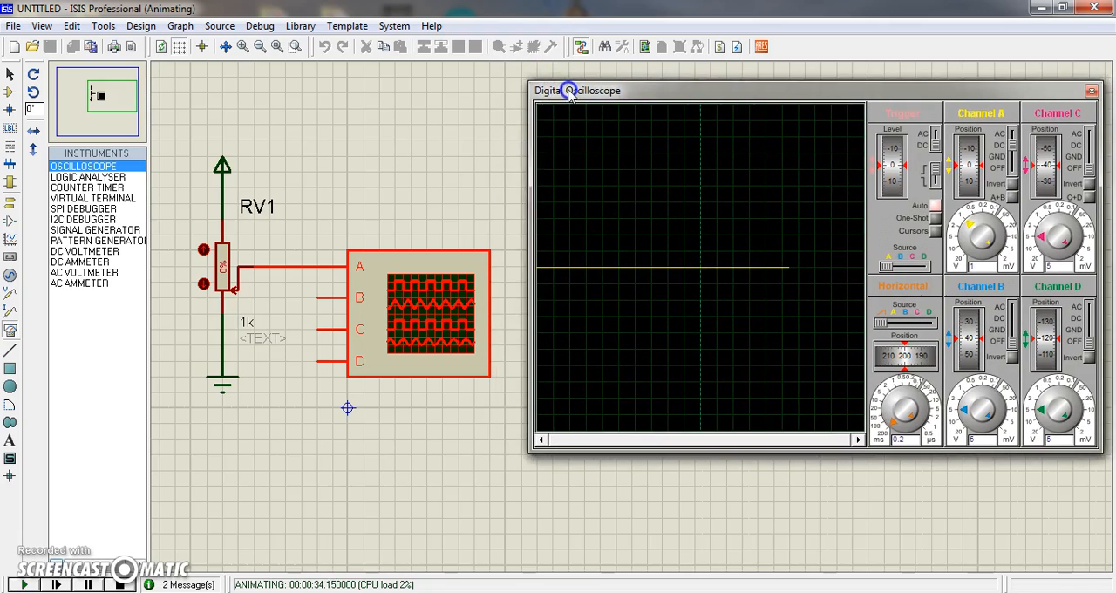